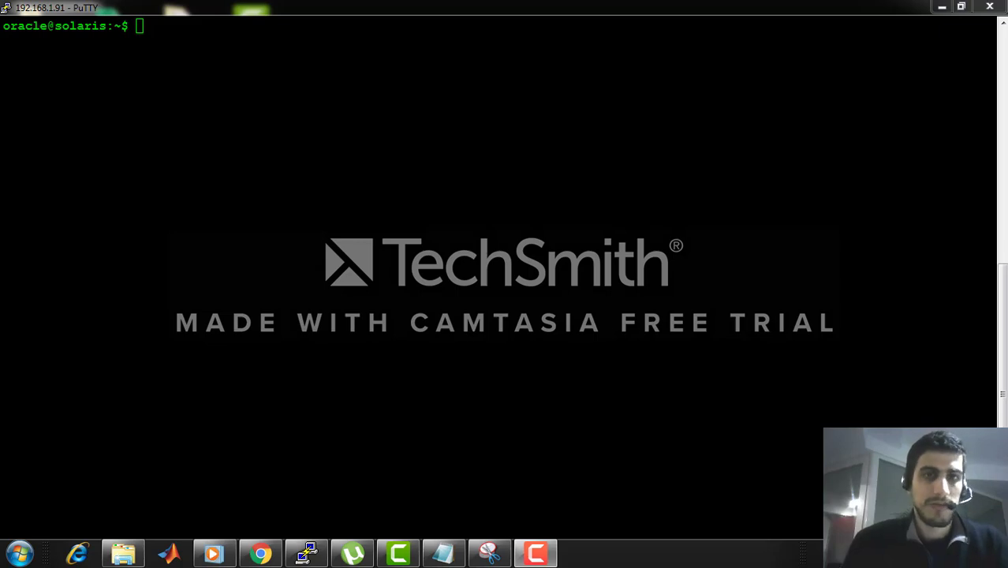
# Run uname -a showing SunOS solaris 5.11 11.3 sun4v sparc, then discard a half-typed zfs create
pyautogui.write('uname -a')
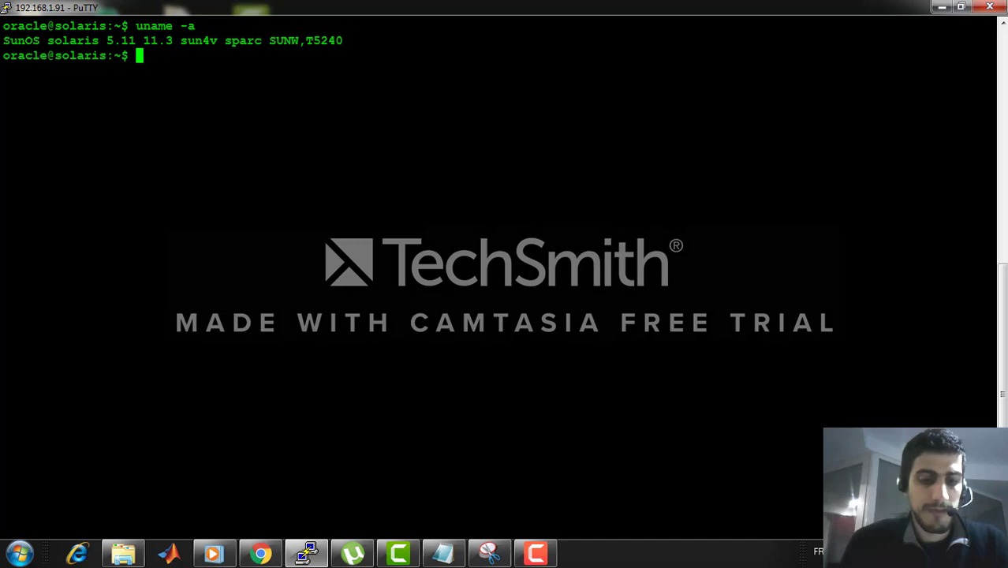
pyautogui.write('zf')
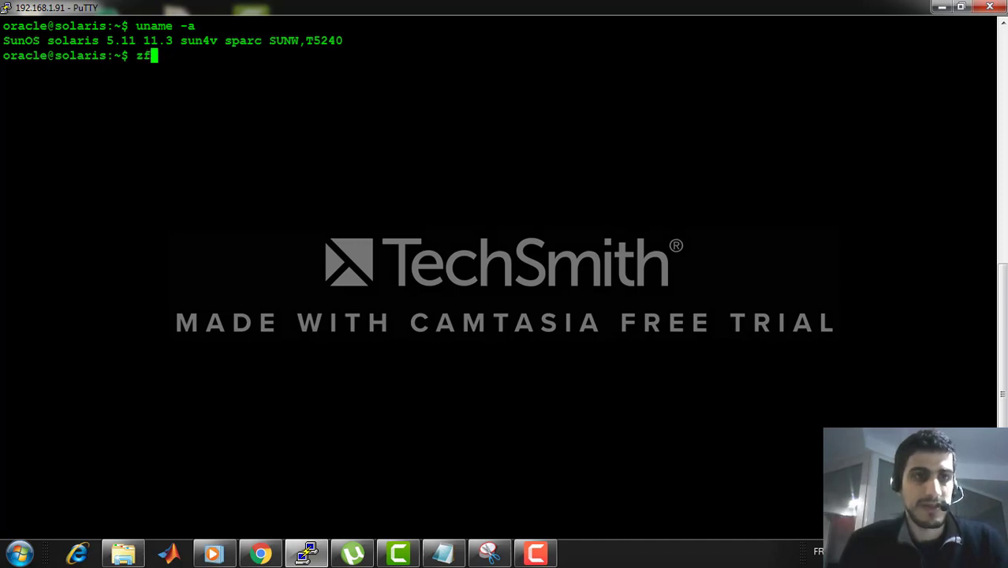
pyautogui.write('s create')
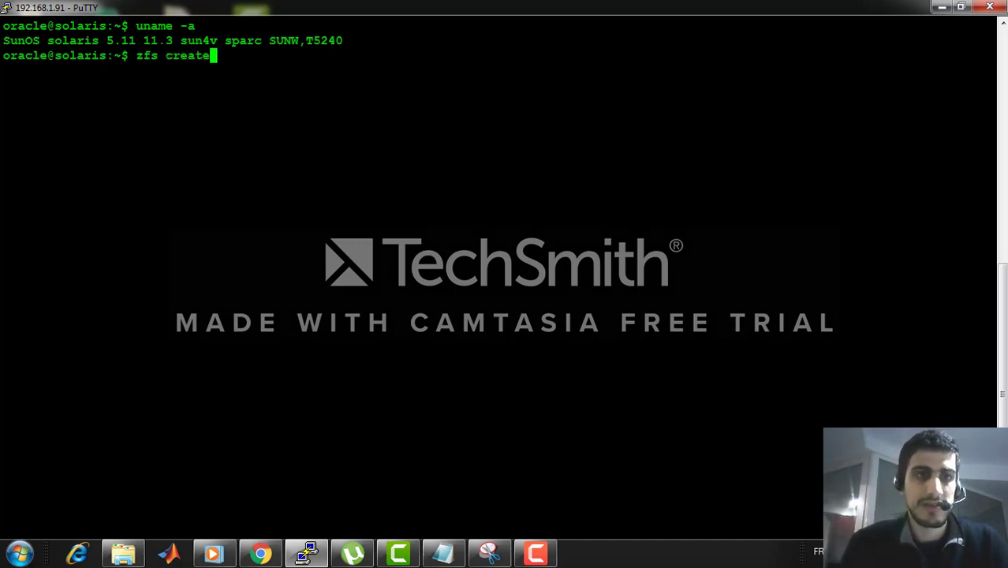
pyautogui.press('ctrl+c')
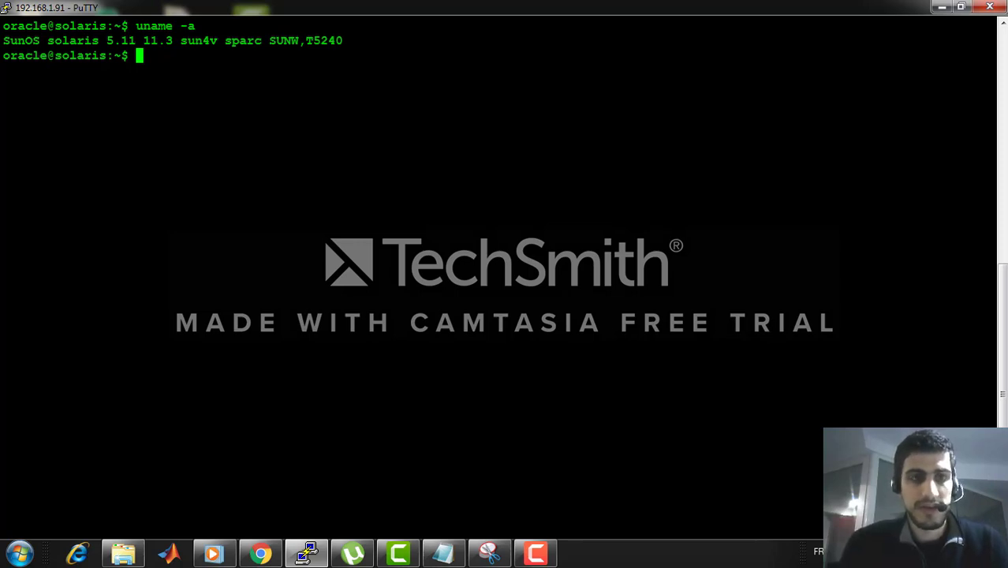
# Show filesystem usage with df -h, then request a root shell via sudo su
pyautogui.write('df -h')
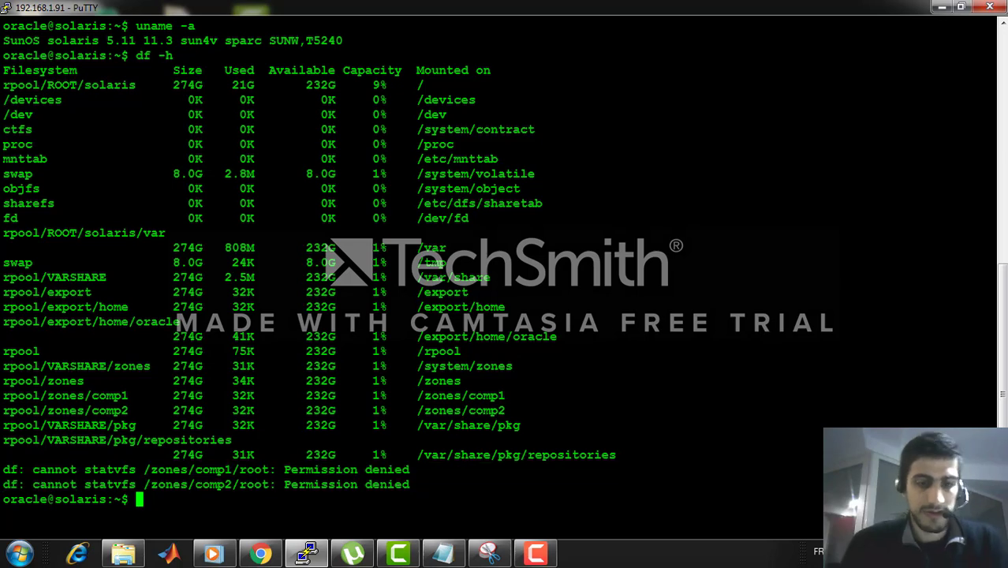
pyautogui.write('sudo -su')
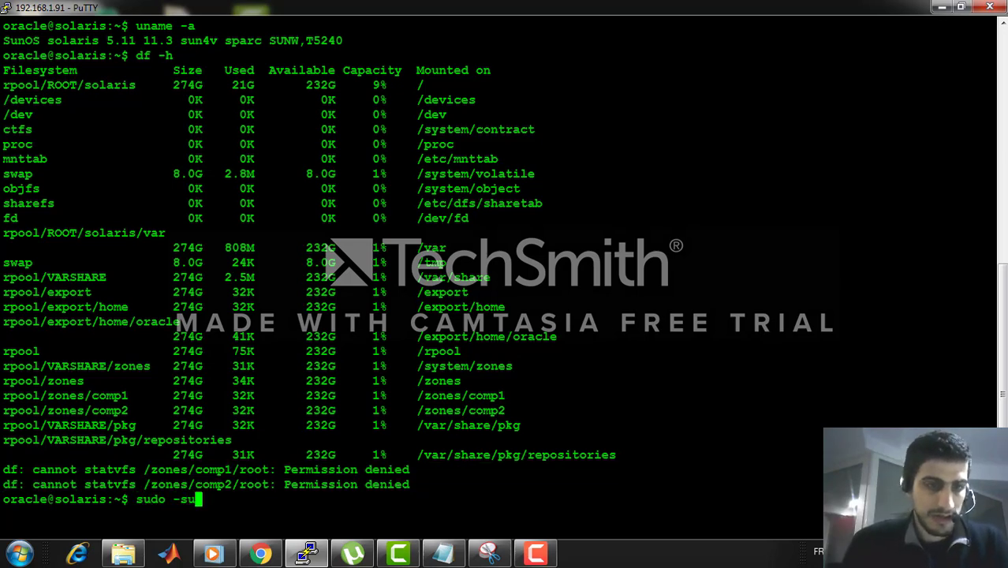
pyautogui.press('BackSpace')
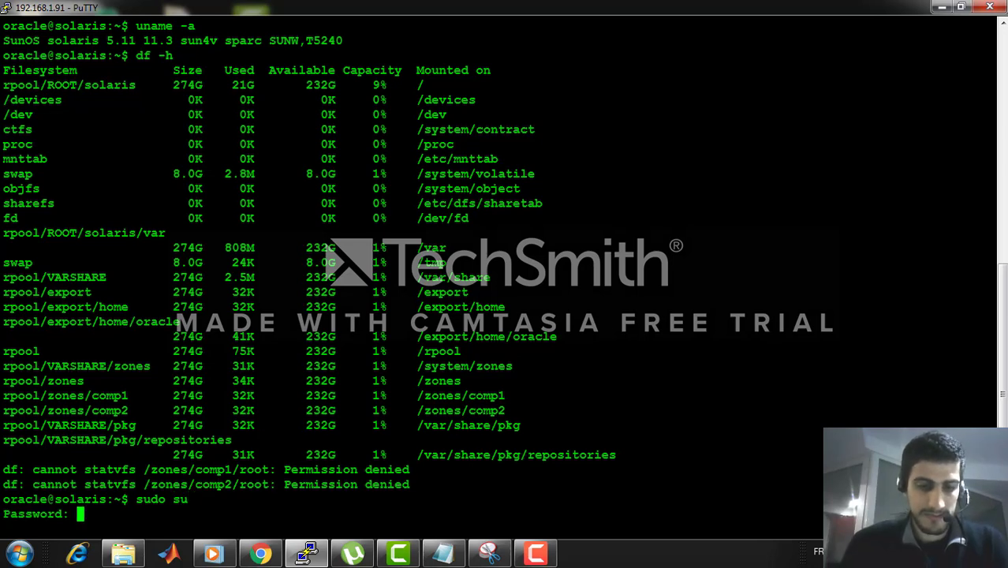
# As root, clear the screen, list all filesystems with df -h, and begin a zfs create command
pyautogui.write('clear')
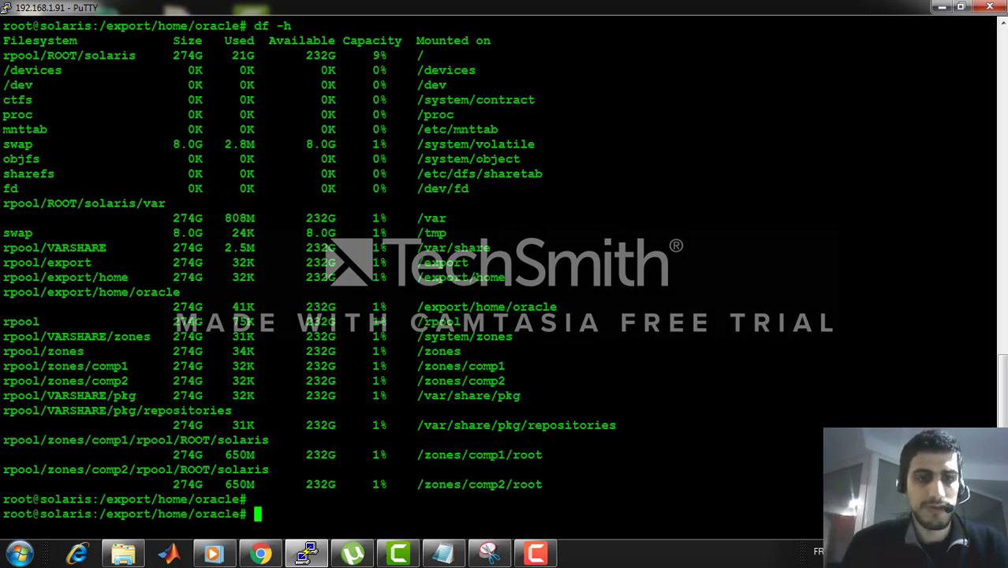
pyautogui.write('zfs')
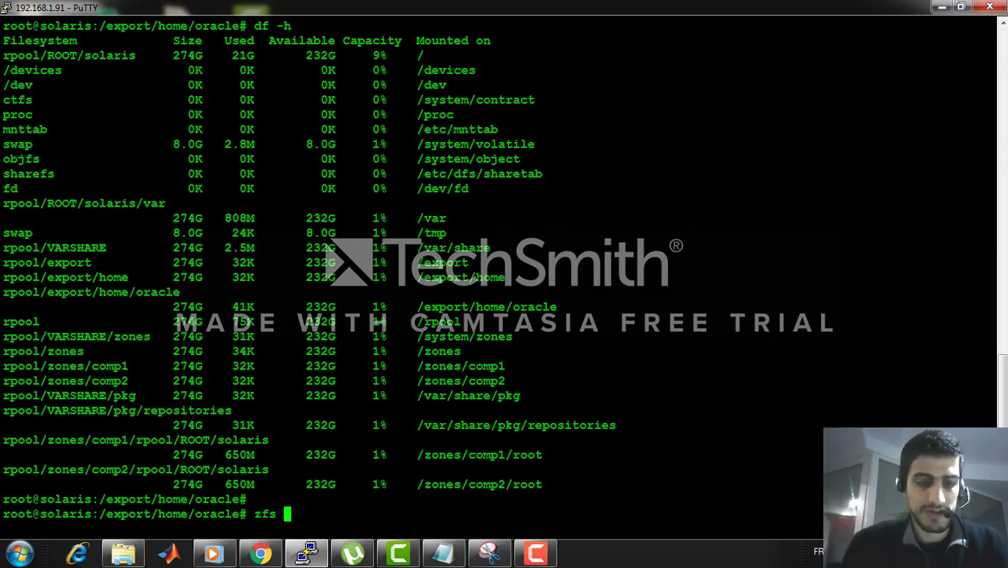
pyautogui.write('create')
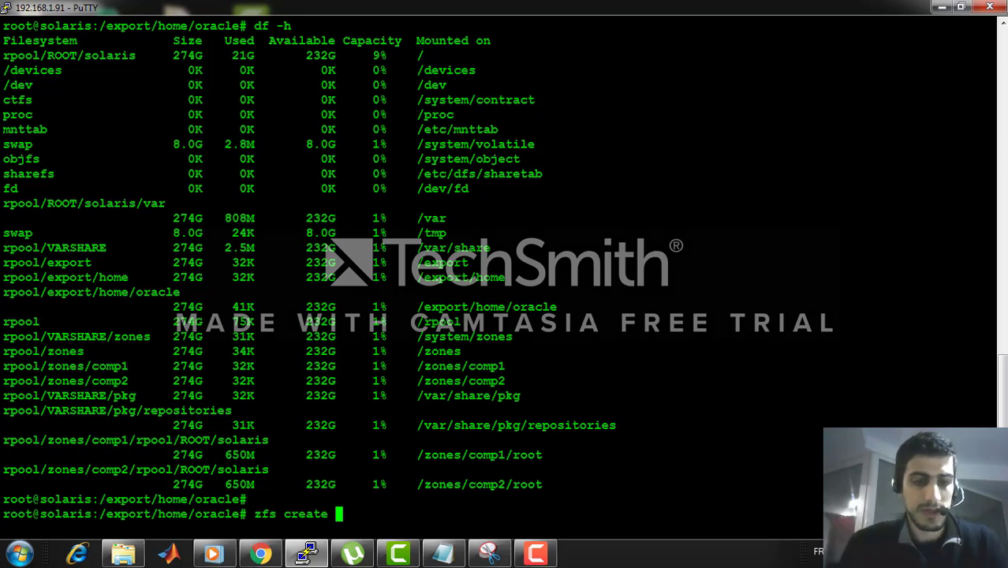
# Create the ZFS file system rpool/export/home/oracle/newfs
pyautogui.write('rpool/')
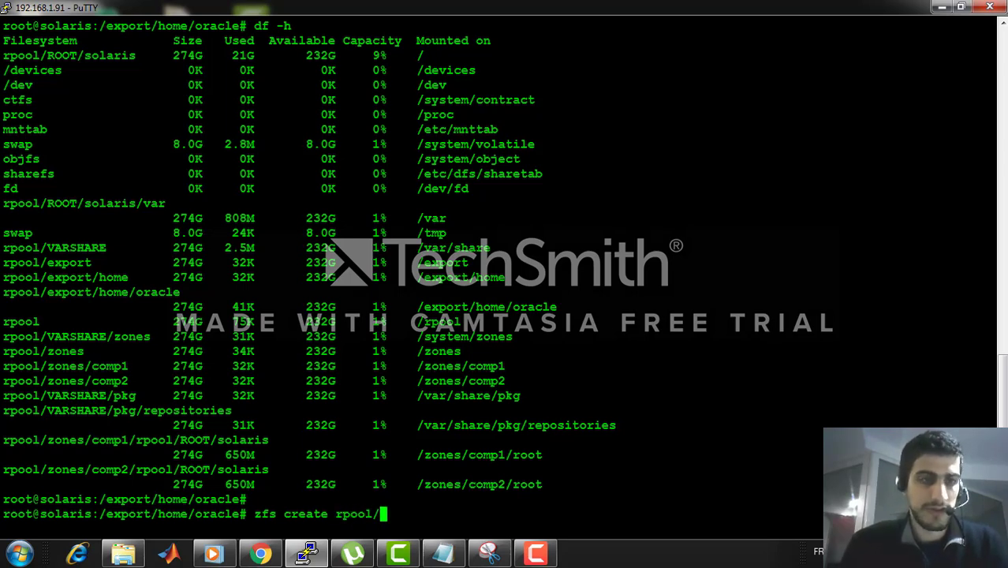
pyautogui.write('export')
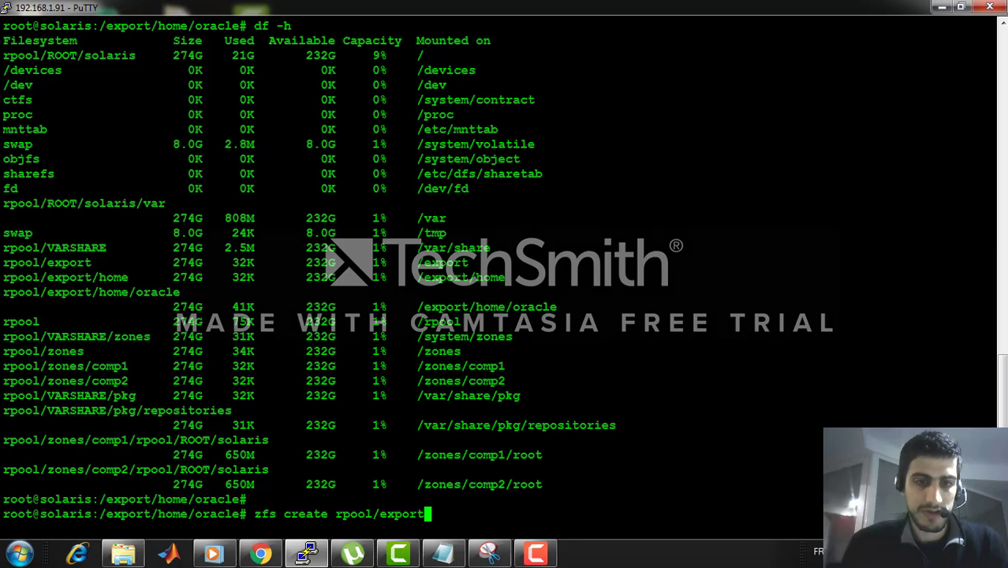
pyautogui.write('/home')
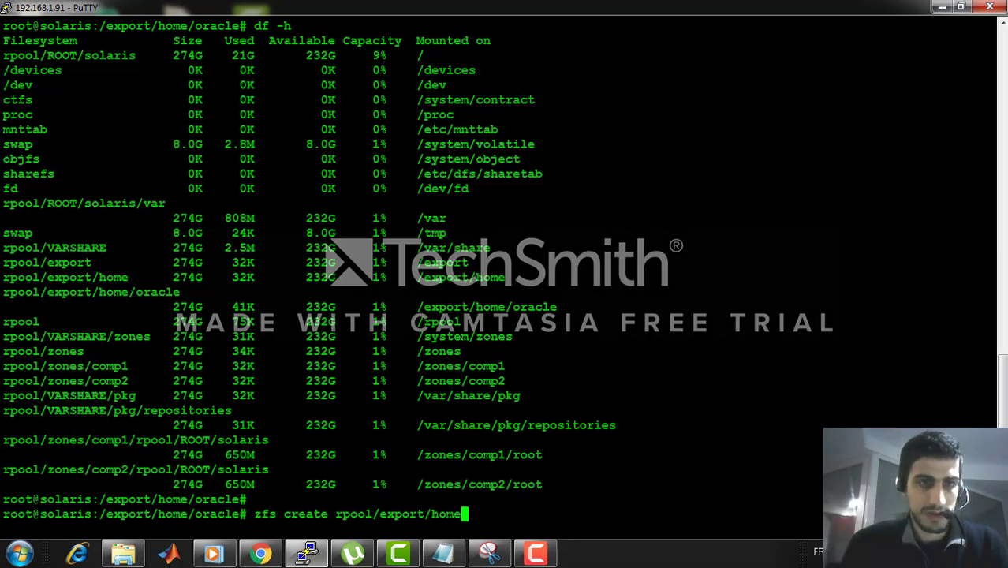
pyautogui.write('oracle/')
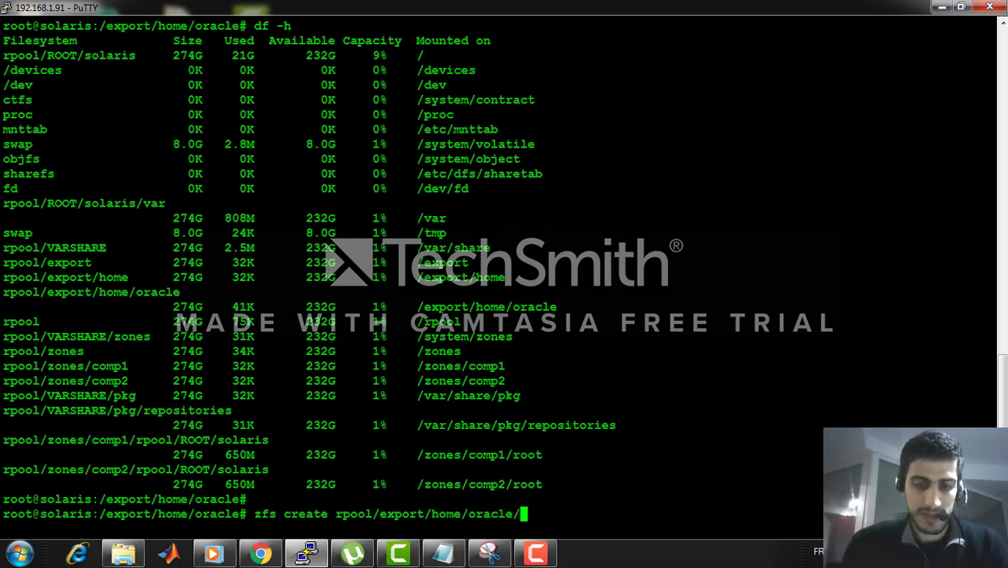
pyautogui.write('new')
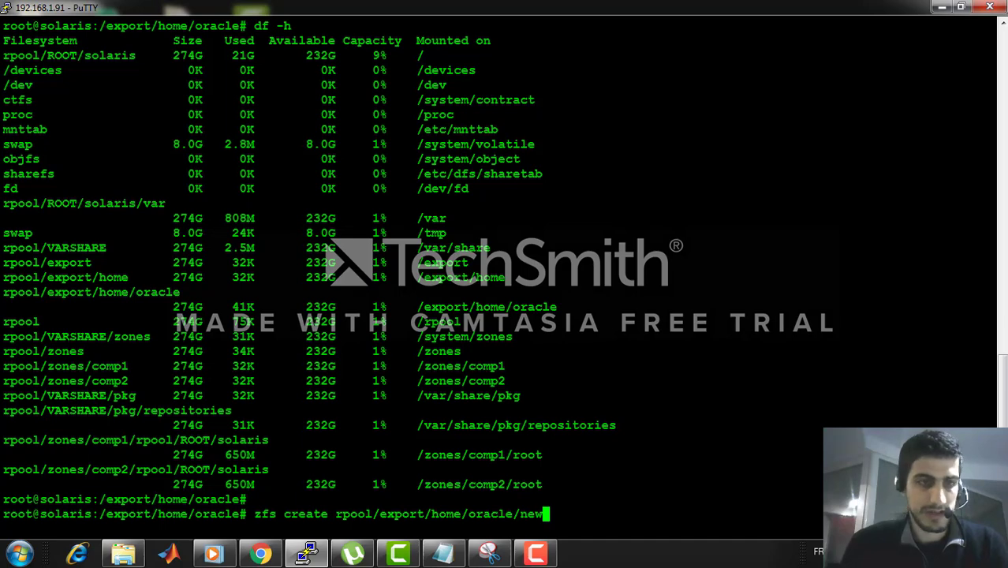
pyautogui.write('fs')
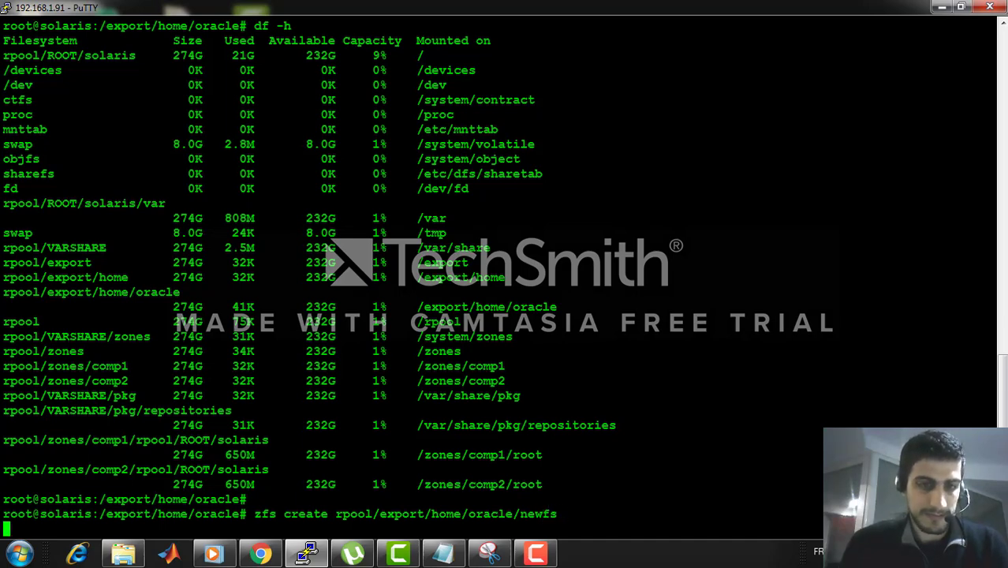
pyautogui.press('Return')
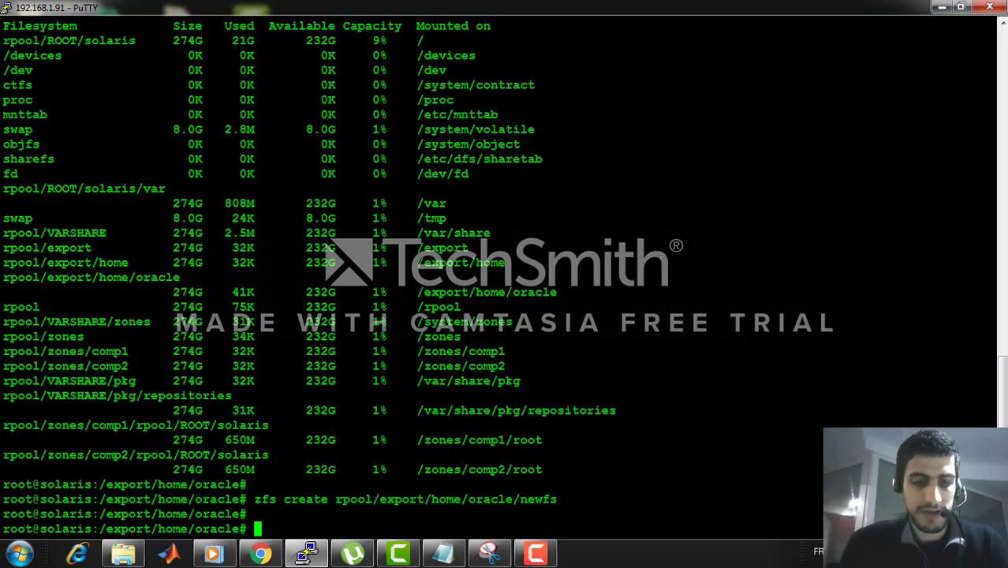
# Confirm with df -h that newfs is mounted at /export/home/oracle/newfs
pyautogui.write('df -h')
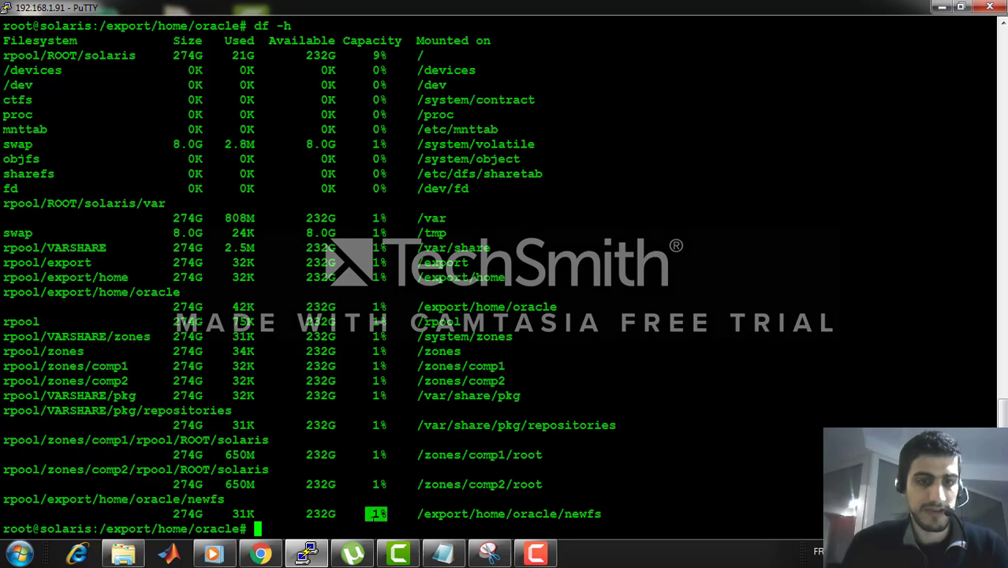
pyautogui.write('z')
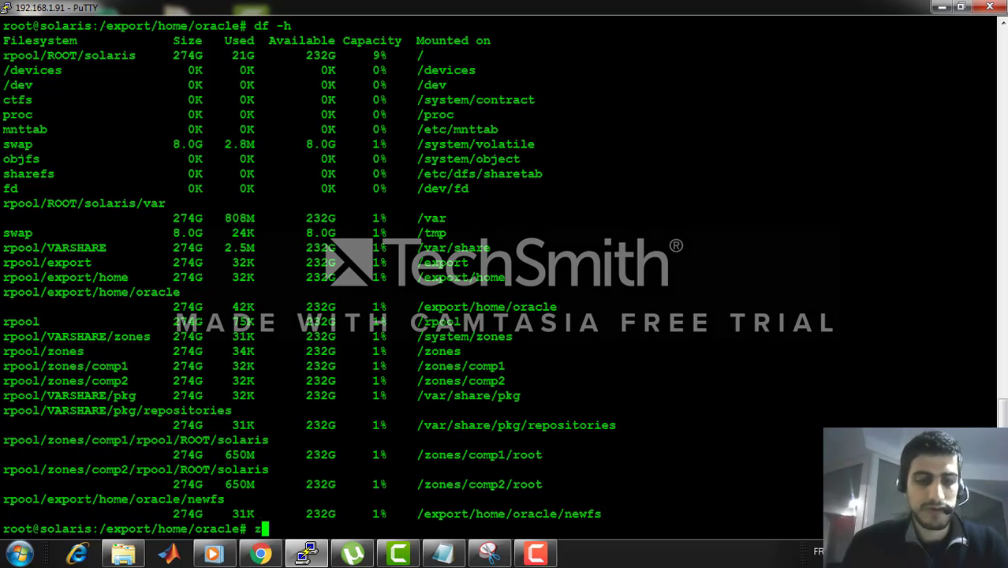
# List every ZFS dataset with zfs list, then start a zfs get command
pyautogui.write('fs')
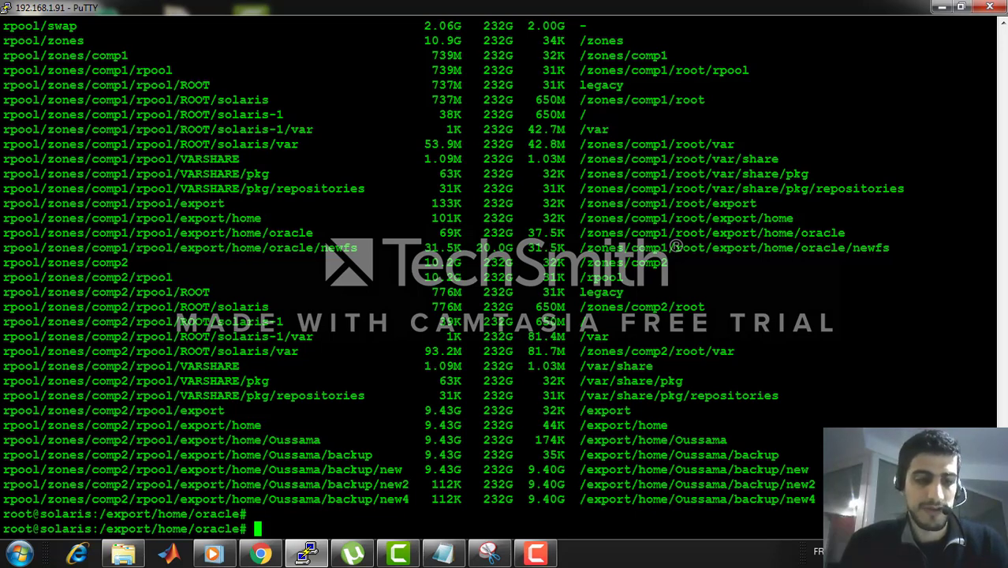
pyautogui.write('zfs get')
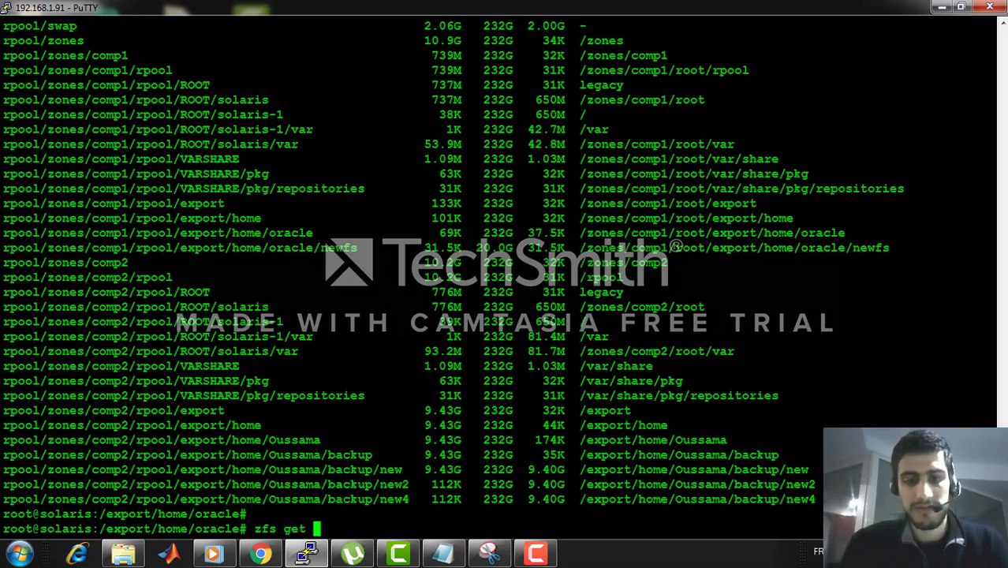
# Show all properties of rpool/export/home/oracle/newfs with zfs get all
pyautogui.write('all')
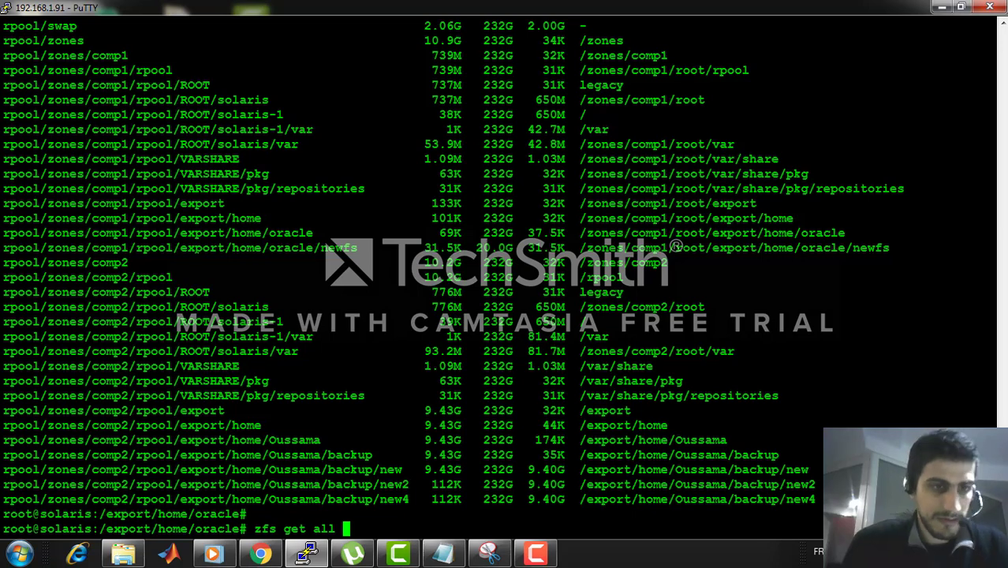
pyautogui.write('rpool')
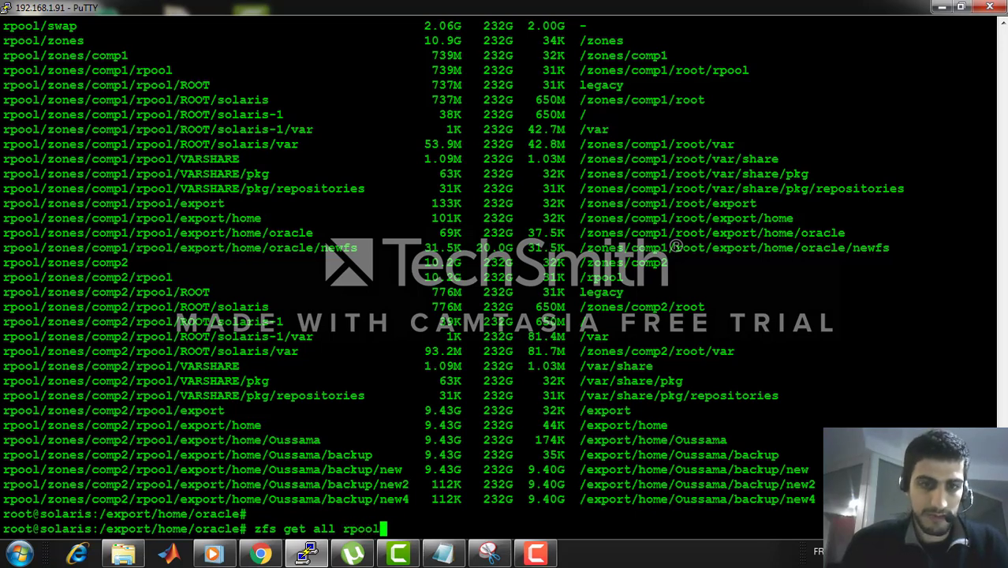
pyautogui.write('/')
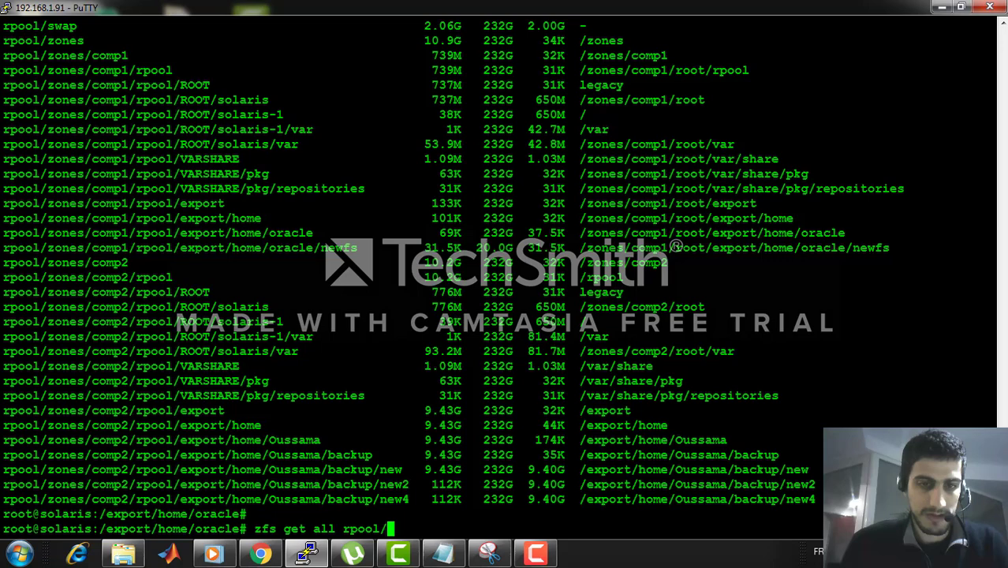
pyautogui.write('export/home/oracle/ne')
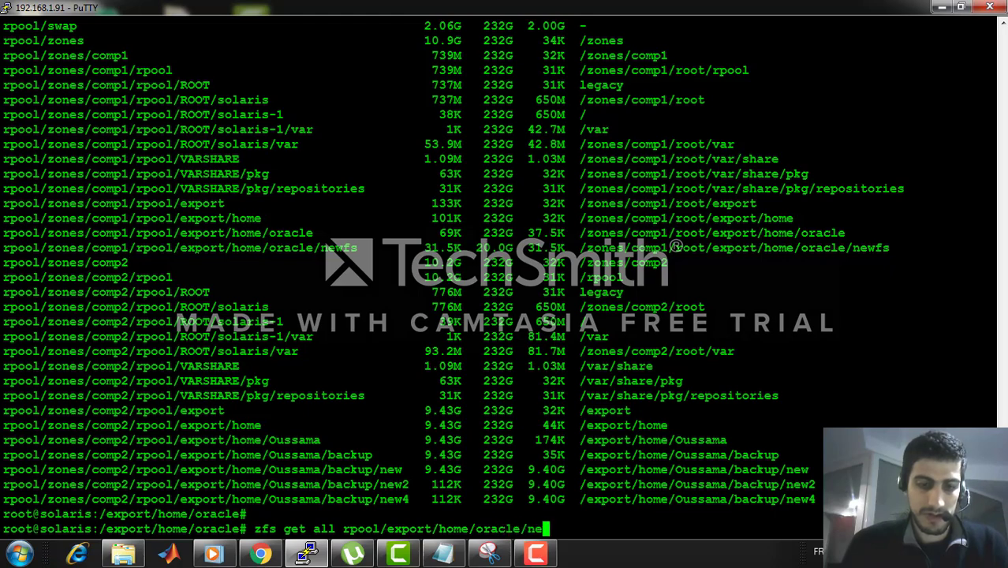
pyautogui.press('Return')
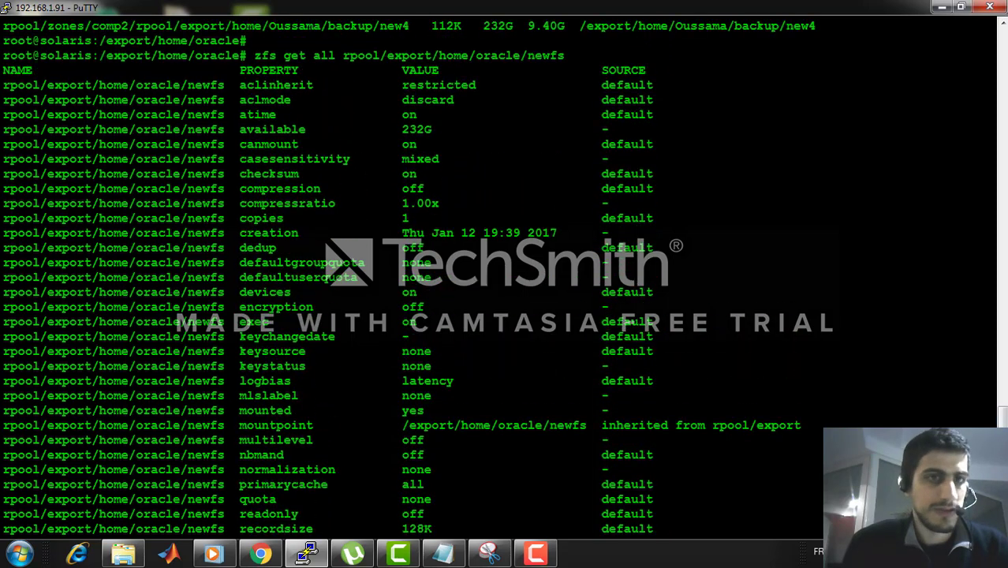
pyautogui.doubleClick(256, 114)
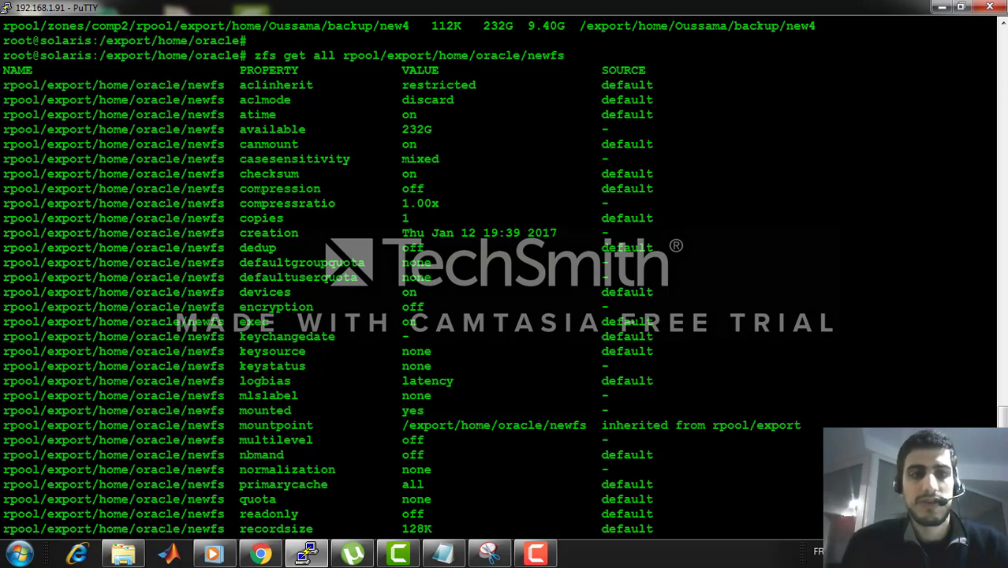
pyautogui.doubleClick(272, 188)
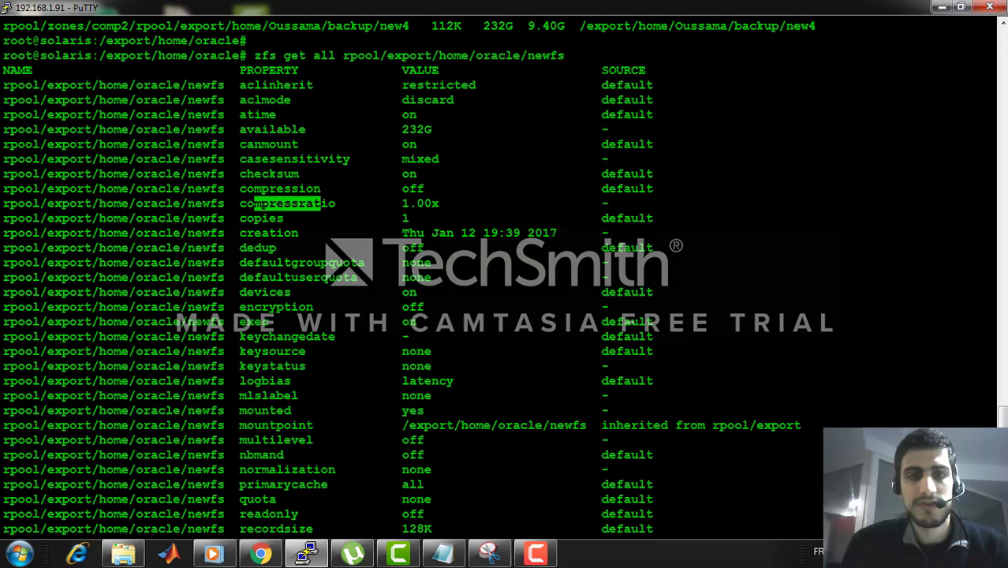
pyautogui.doubleClick(281, 188)
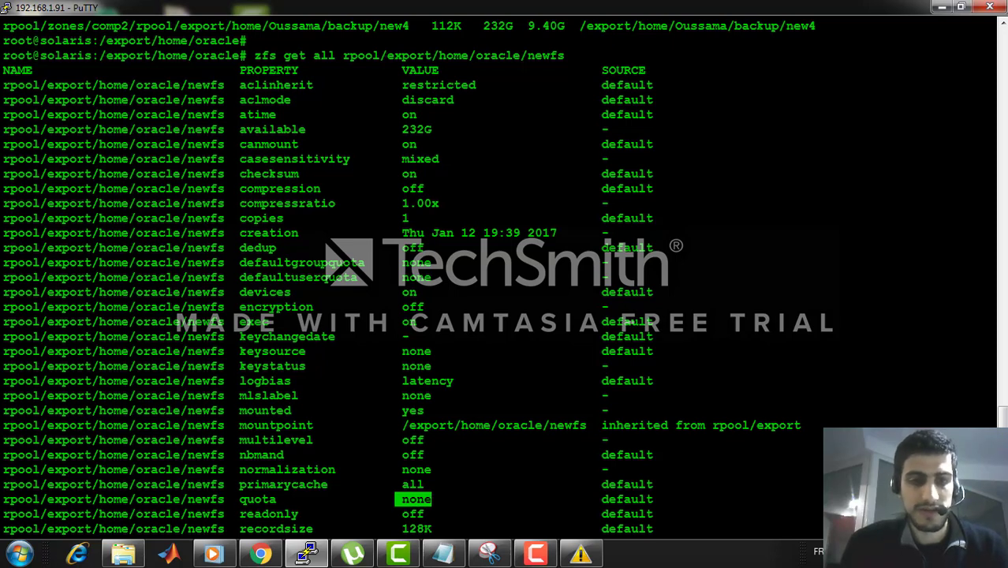
pyautogui.scroll(-3)
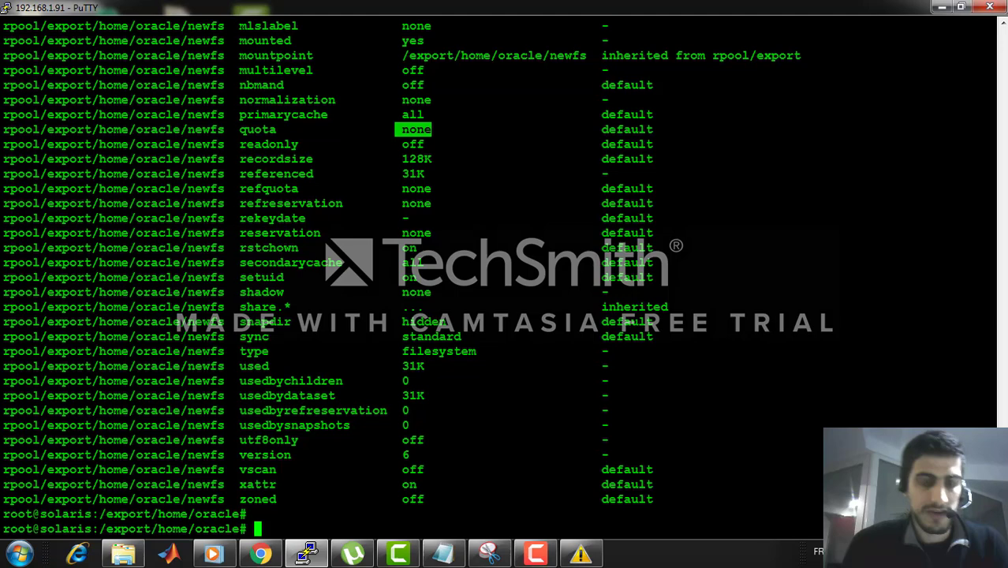
pyautogui.write('zfs')
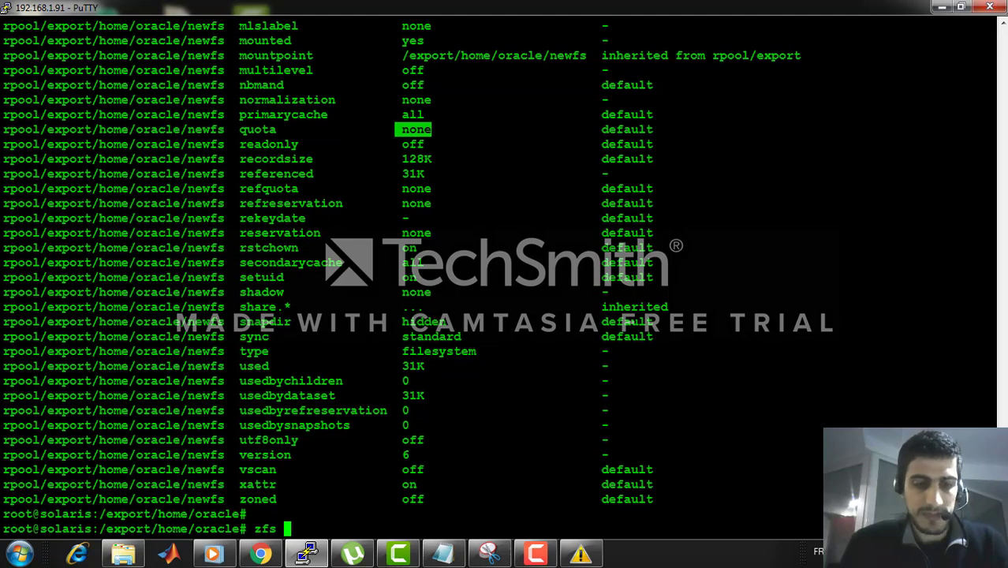
# Set a 10G quota on rpool/export/home/oracle/newfs with zfs set quota=10G
pyautogui.write('set')
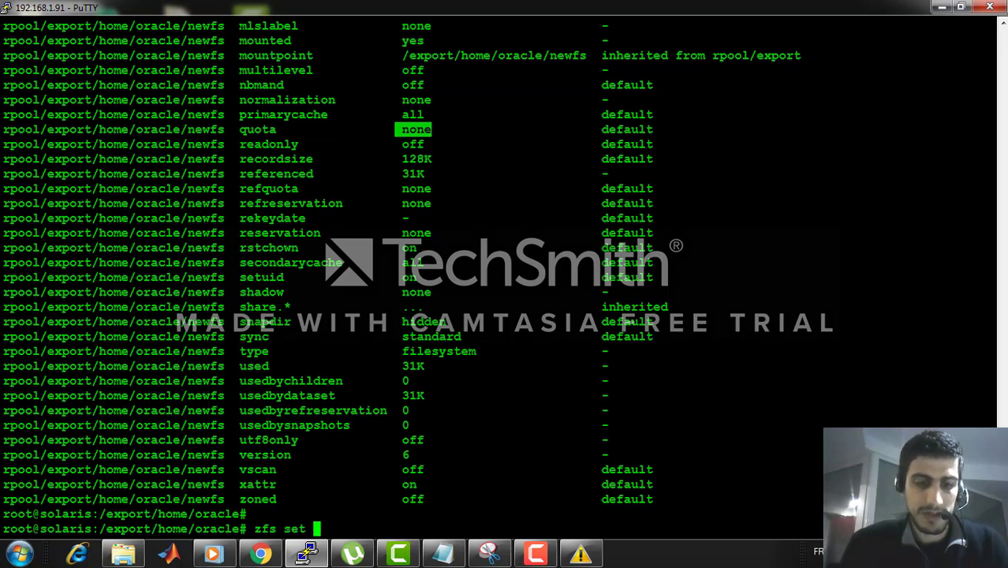
pyautogui.write('quota=')
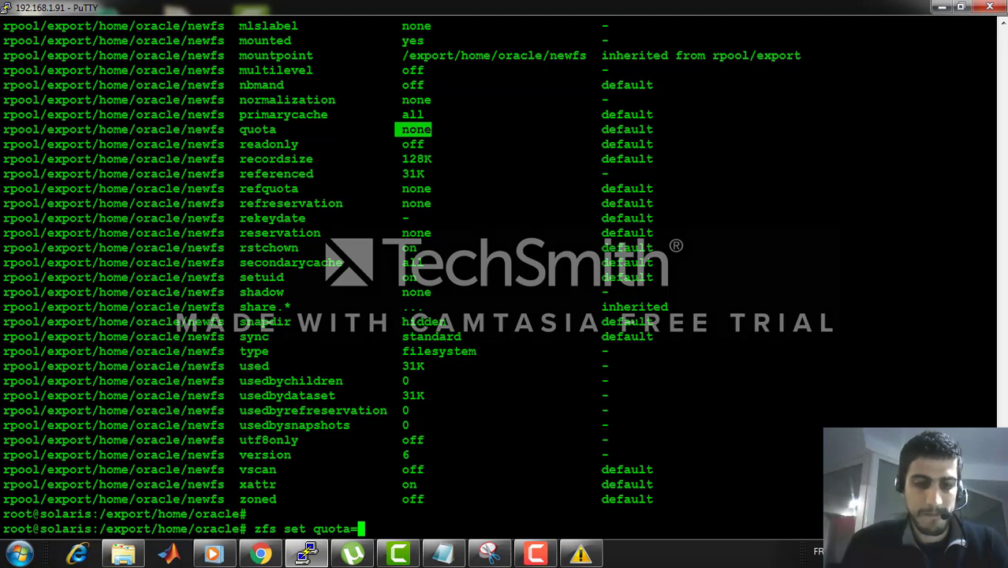
pyautogui.write('10G')
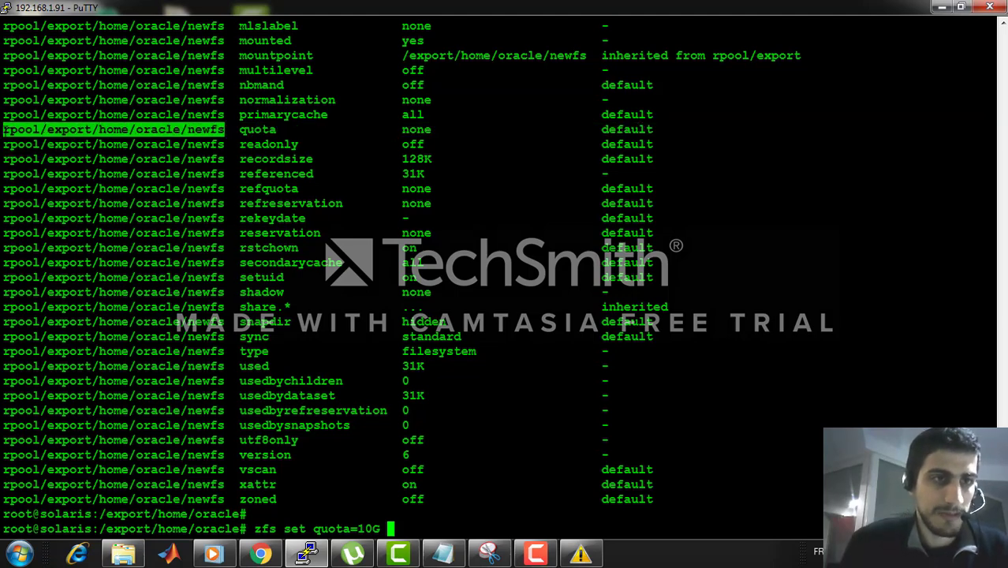
pyautogui.write('rpool/export/home/oracle/newfs')
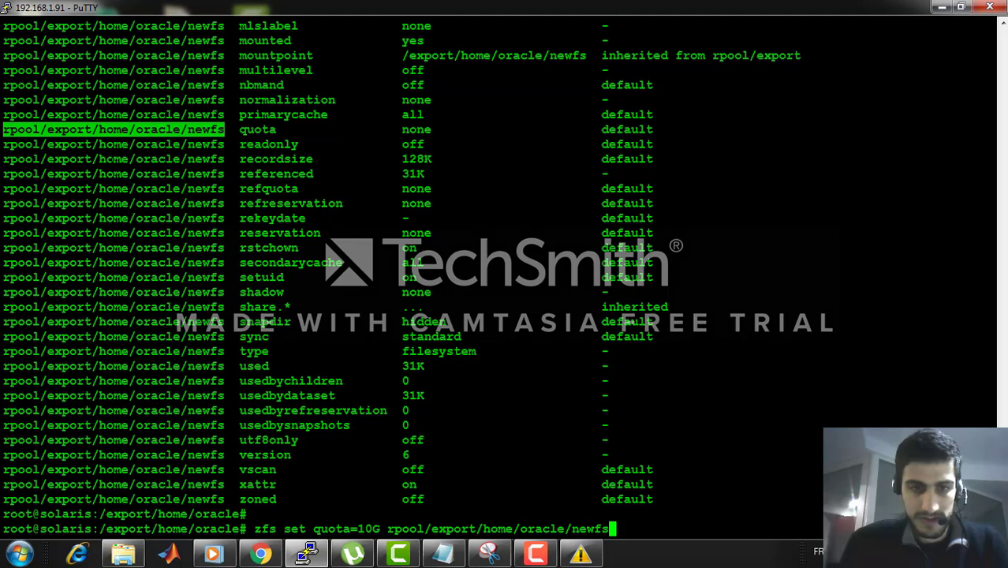
pyautogui.press('Return')
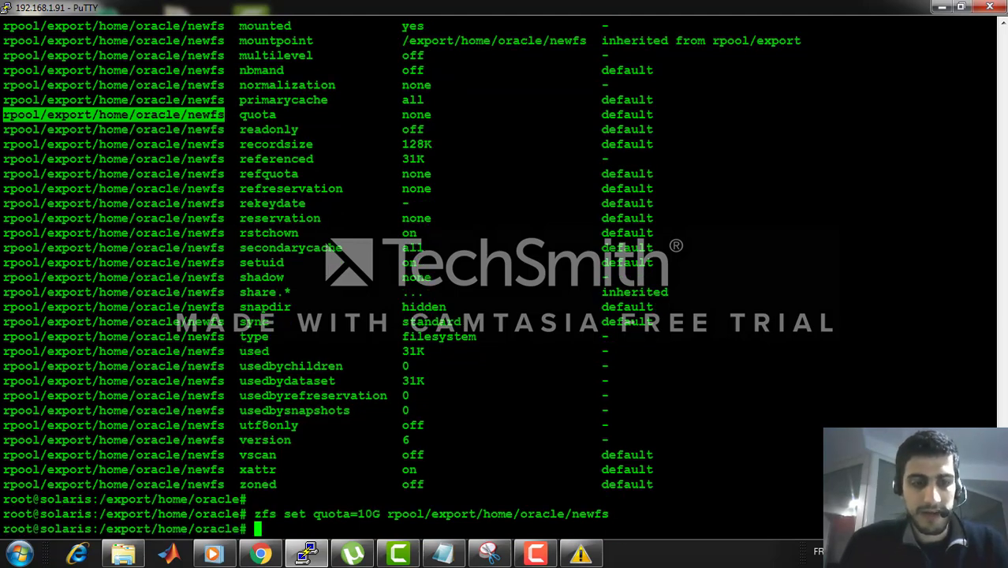
# Verify the newfs quota reads 10G with source local via zfs get quota
pyautogui.write('zfs get')
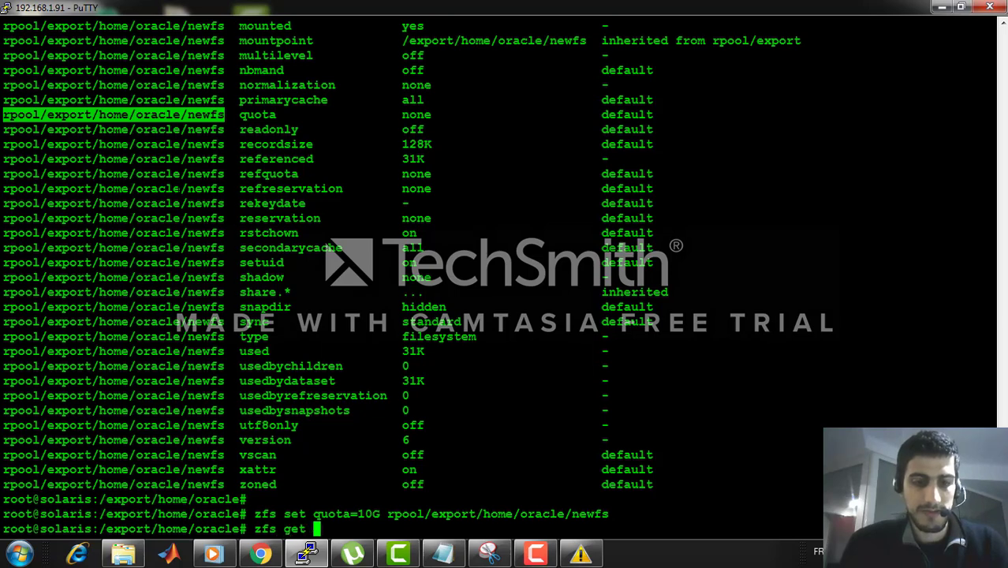
pyautogui.write('quota rpool/export/home/oracle/newfs')
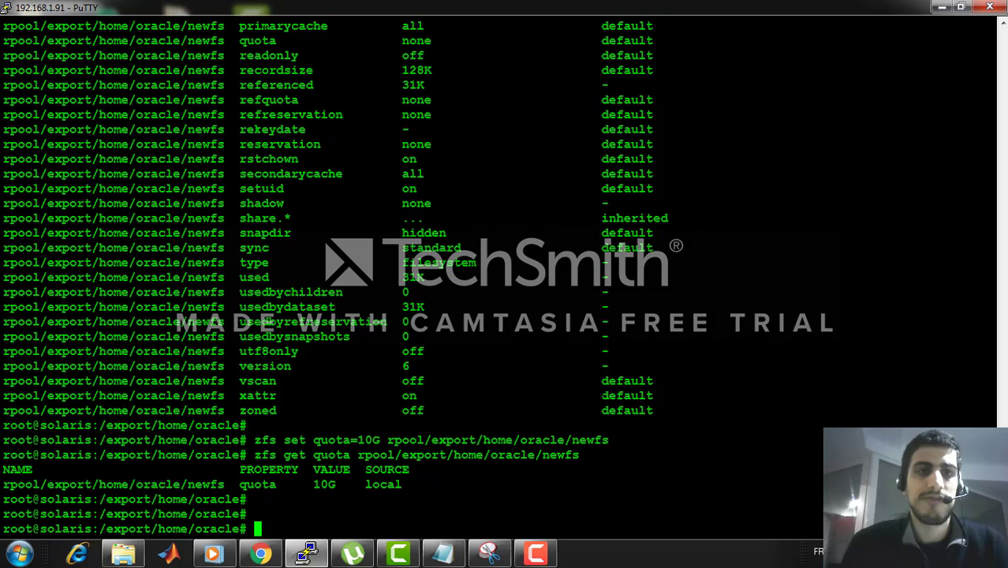
pyautogui.scroll(-3)
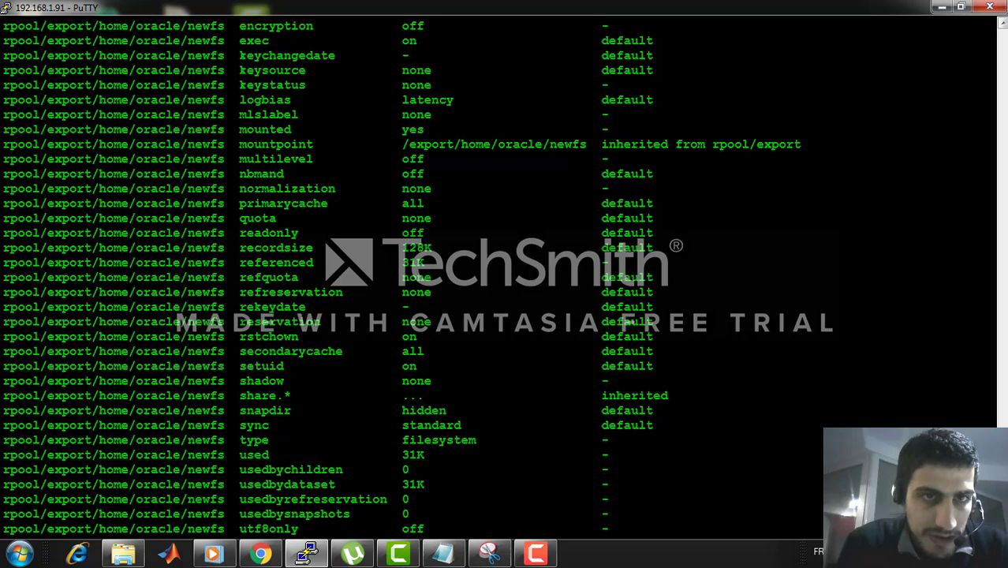
pyautogui.scroll(-3)
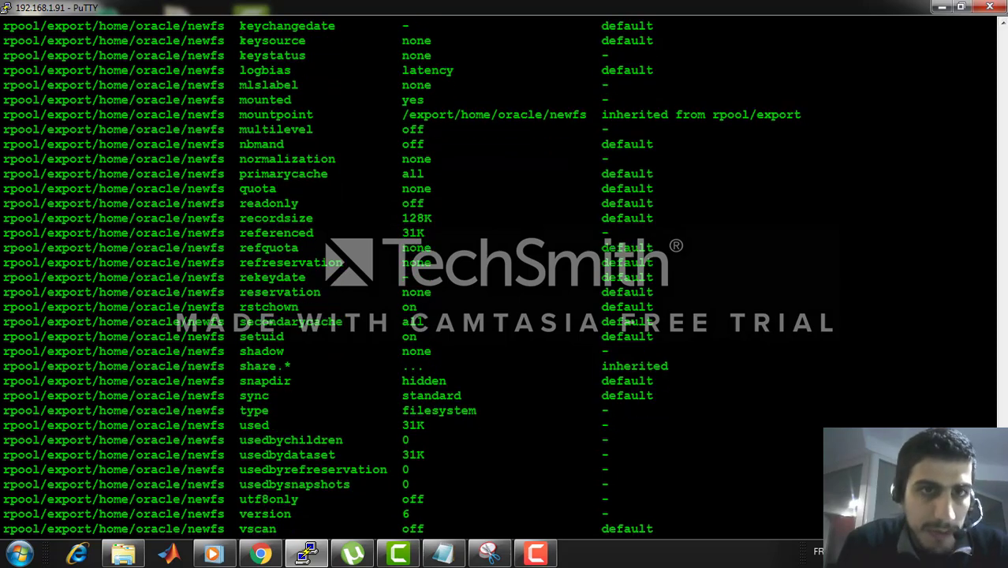
pyautogui.doubleClick(275, 114)
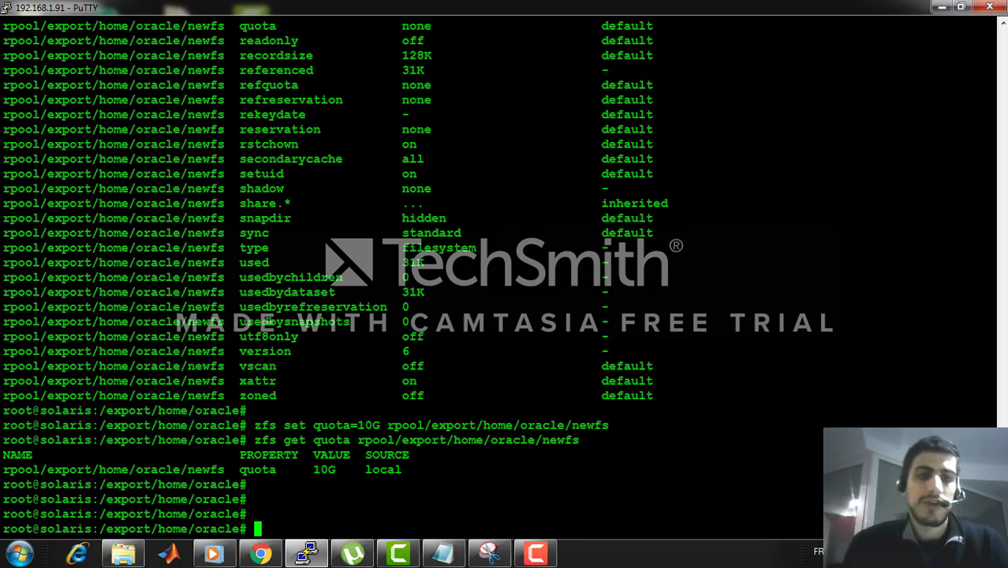
# Change directory into /export/home/oracle/newfs
pyautogui.write('cd')
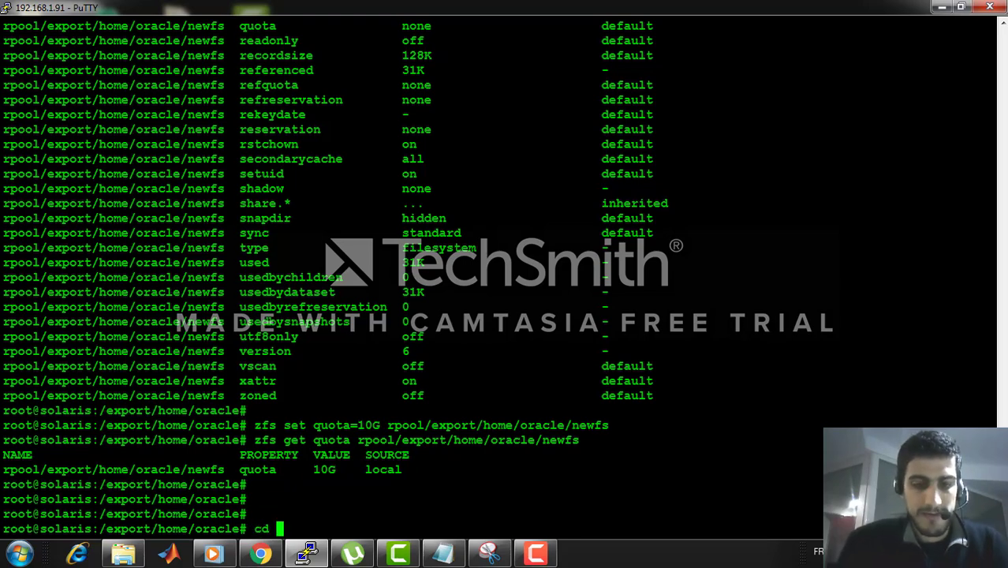
pyautogui.write('/')
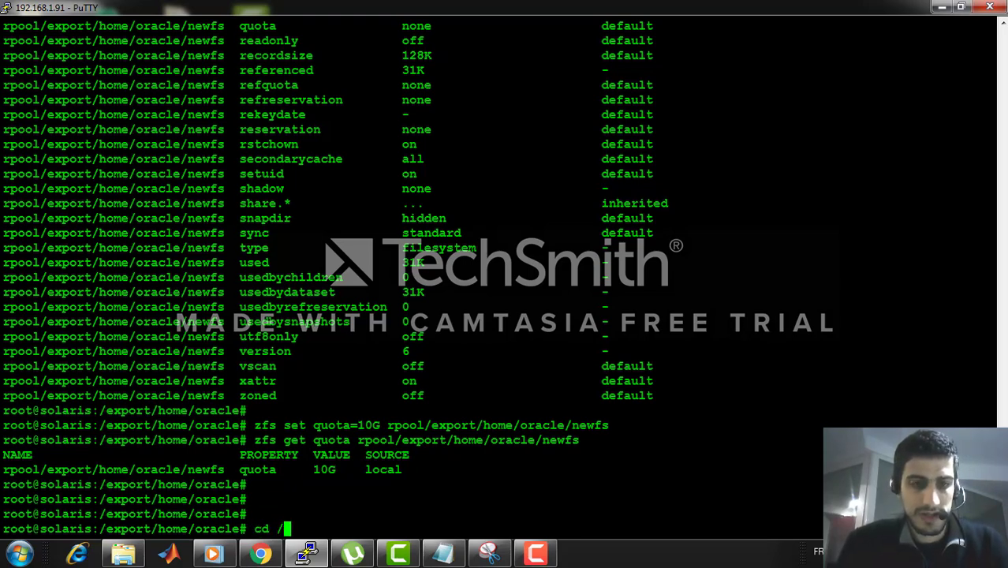
pyautogui.write('export/home/oracle/newfs/')
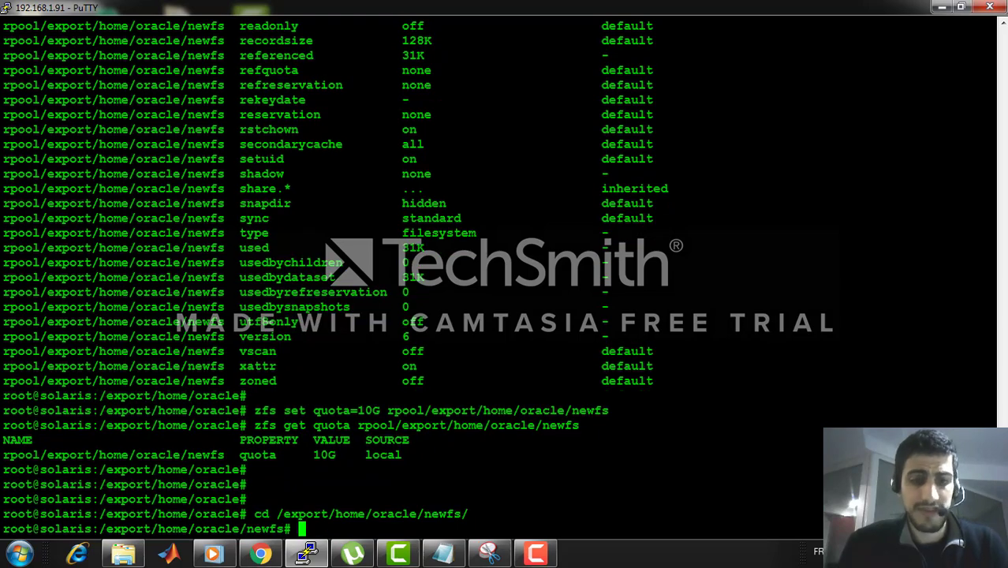
# Create newfile containing the text Hi using echo "Hi" >newfile
pyautogui.write('echo "')
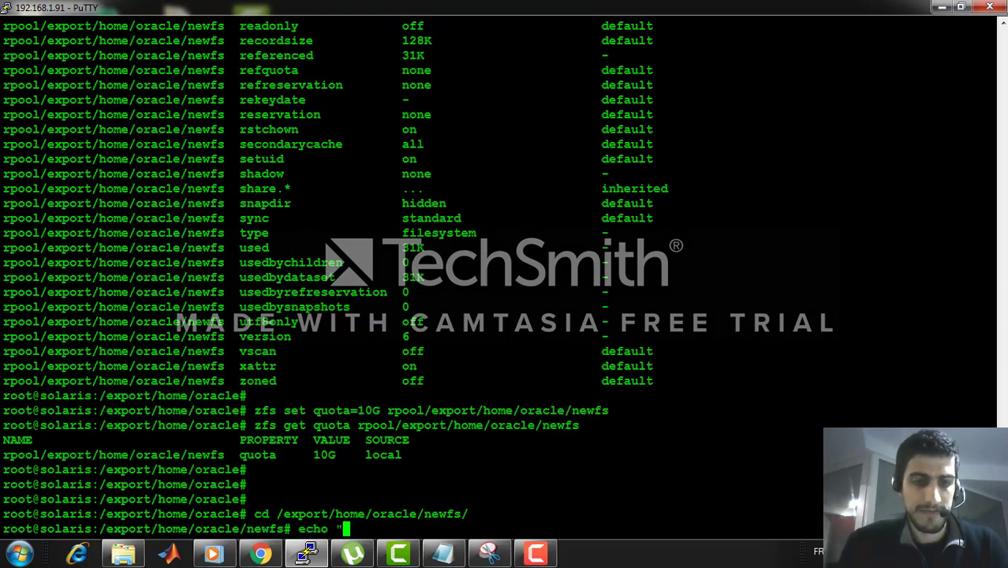
pyautogui.write('Hi" >')
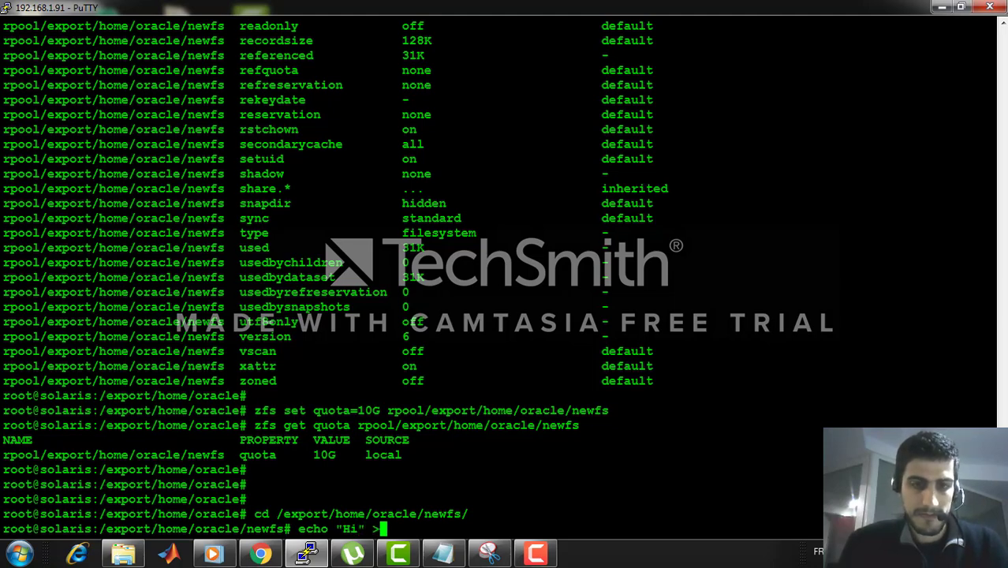
pyautogui.write('new file')
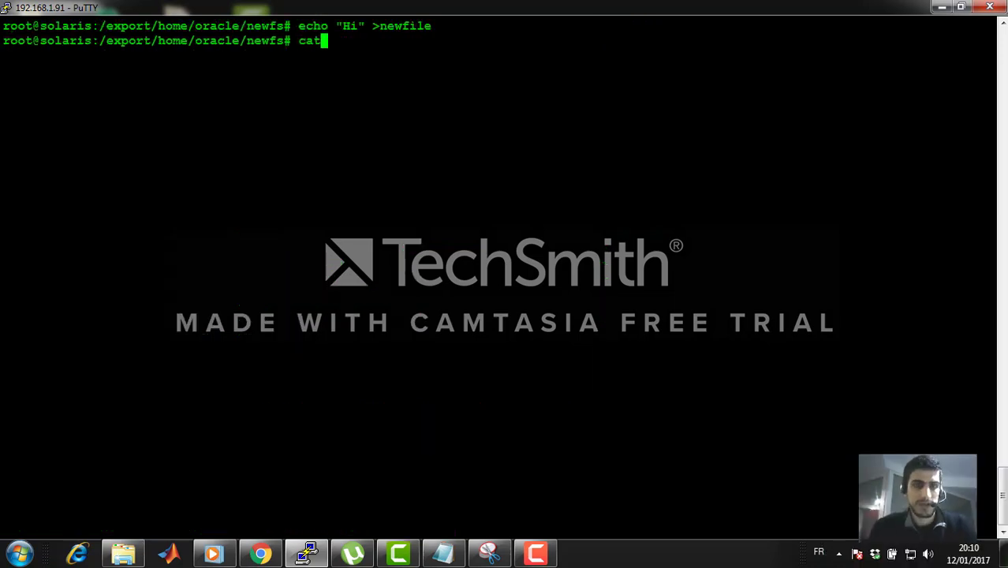
# Display newfile's contents Hi with cat, then start a new zfs command
pyautogui.write('newfile')
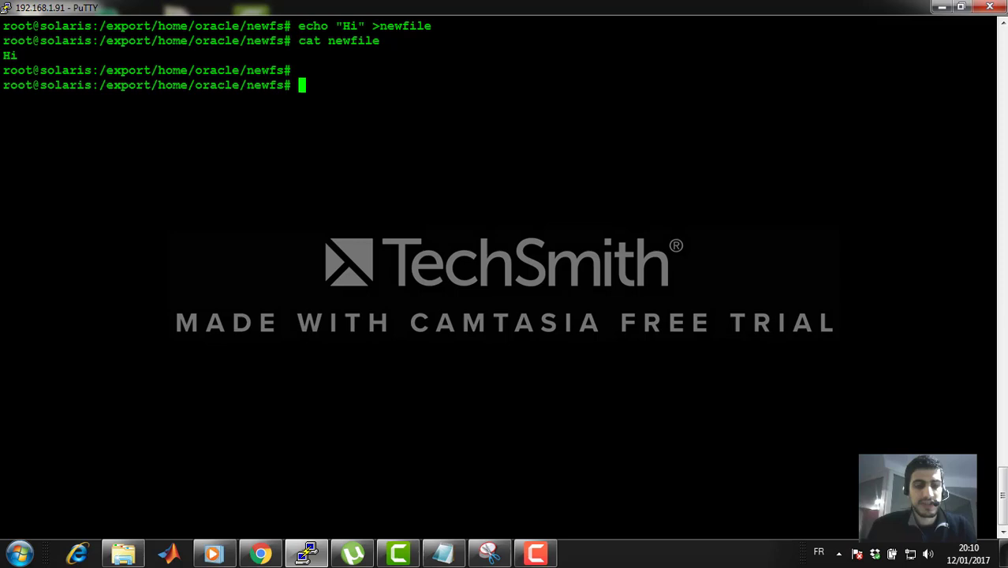
pyautogui.write('z')
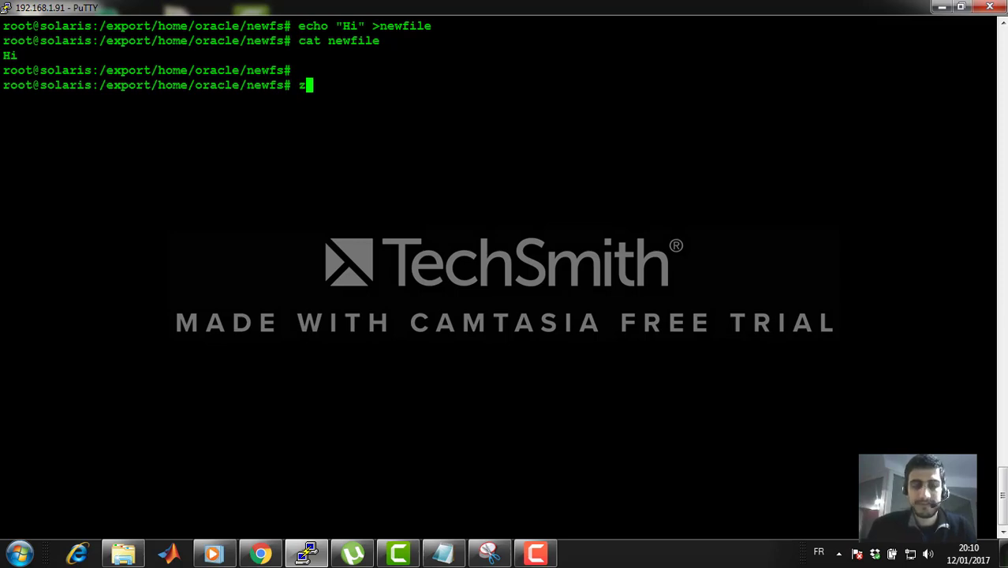
pyautogui.write('fs')
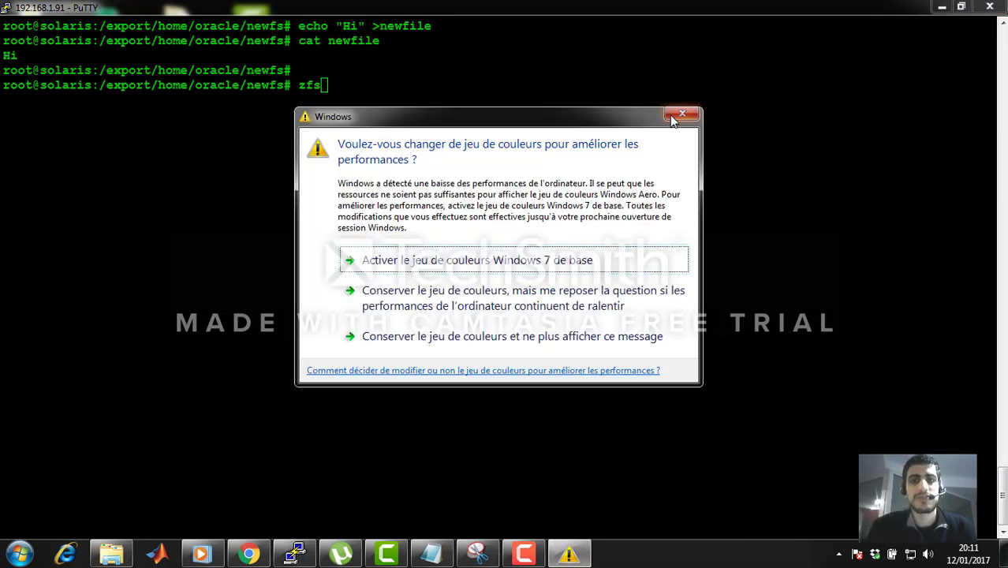
# Dismiss the Windows colour-scheme warning to return to the unfinished zfs command
pyautogui.click(681, 113)
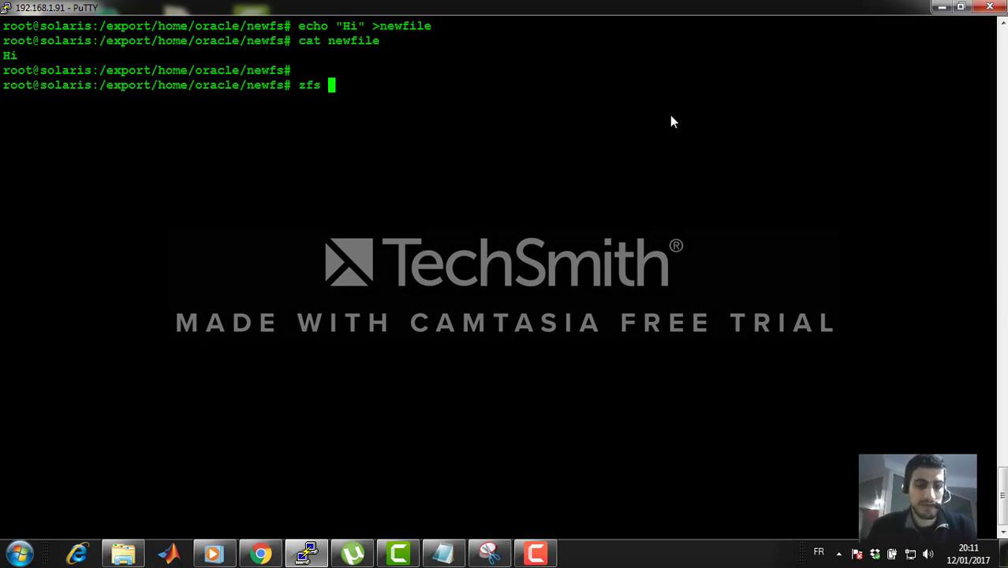
# Create the snapshot rpool/export/home/oracle/newfs@Tues with zfs snap
pyautogui.write('s')
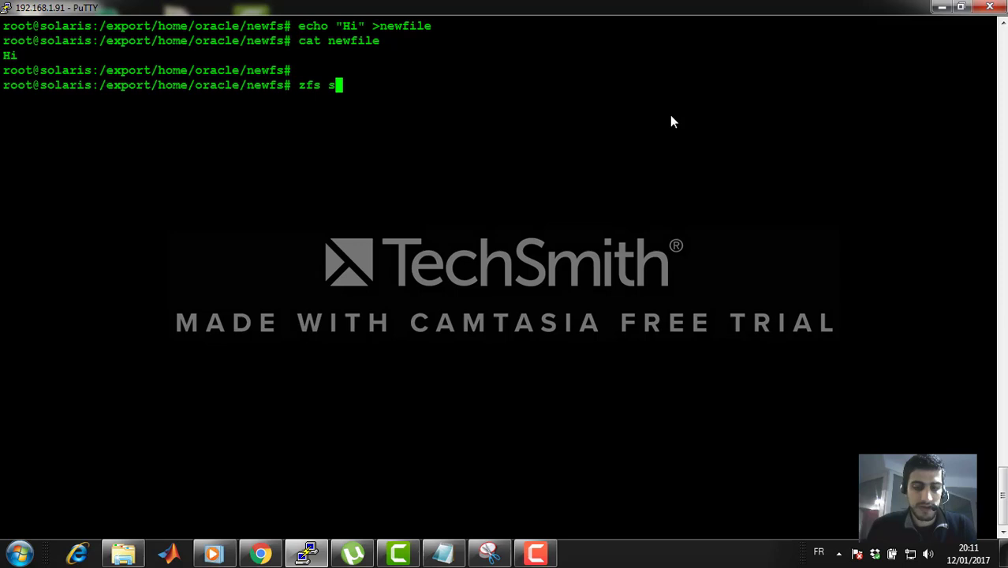
pyautogui.write('nap')
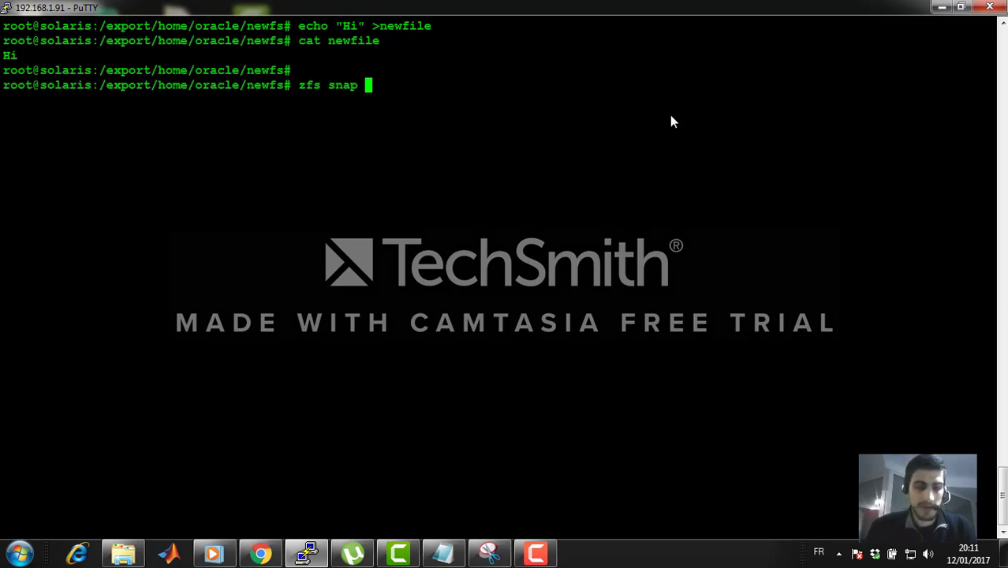
pyautogui.write('rpool/')
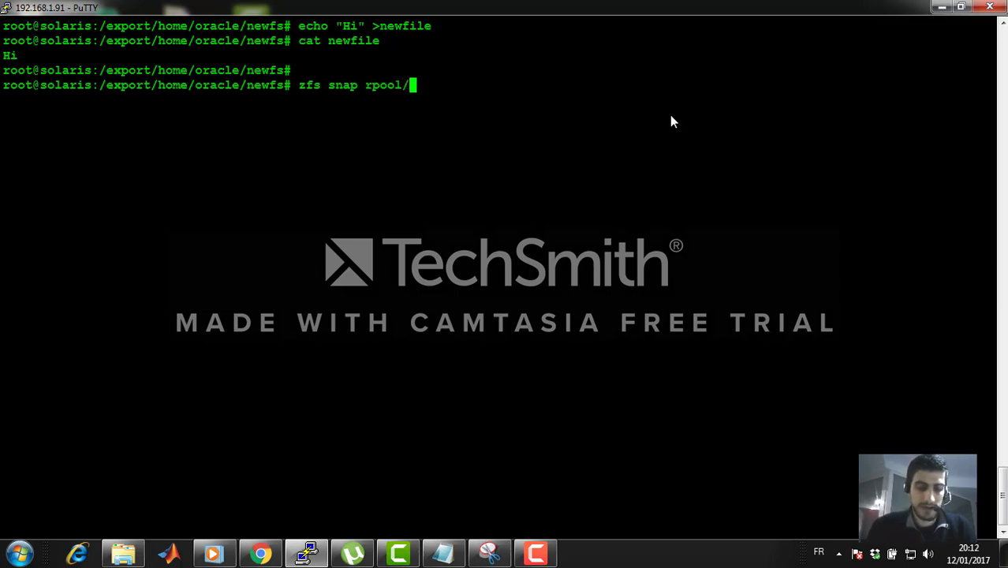
pyautogui.write('expo')
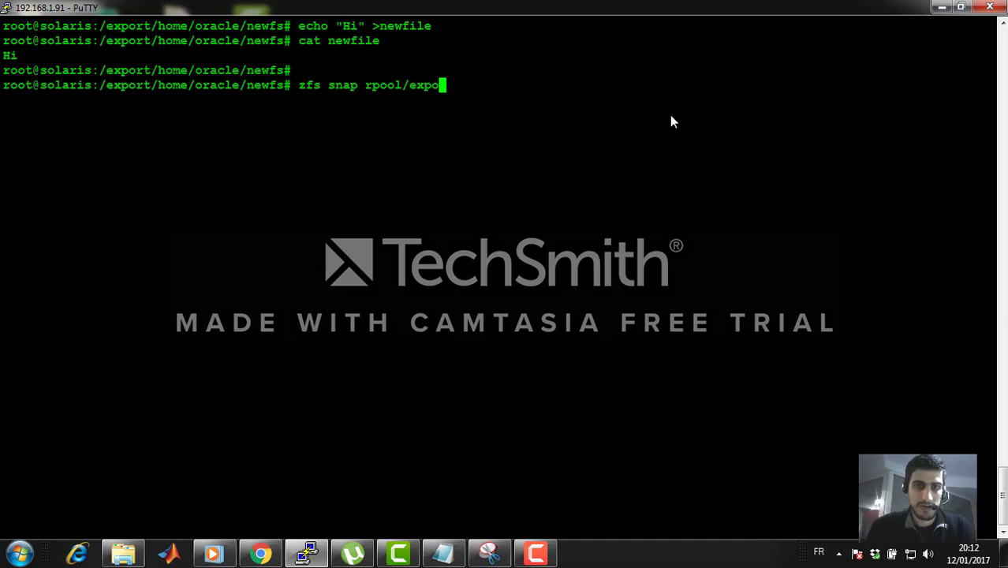
pyautogui.write('rt')
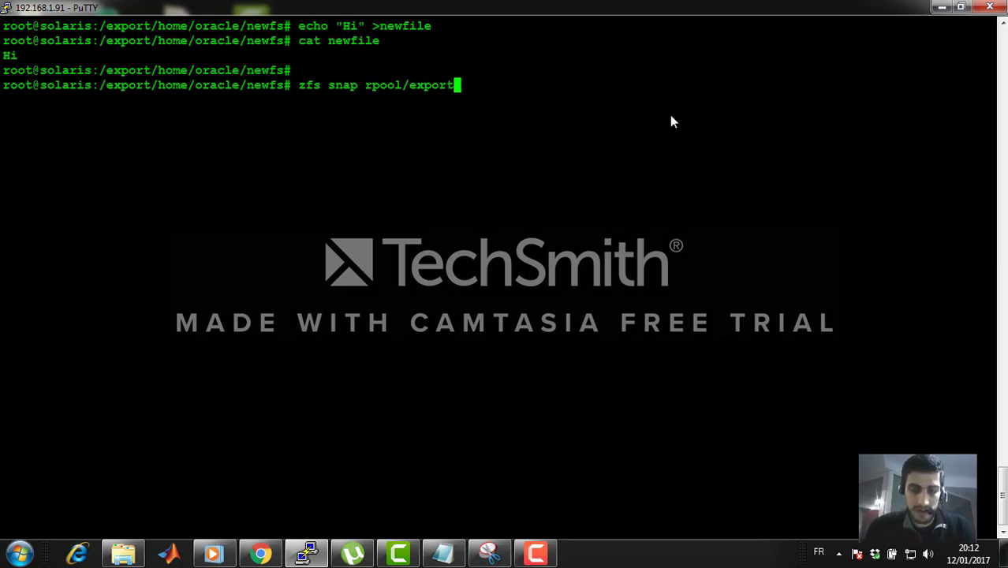
pyautogui.write('/home/oracc')
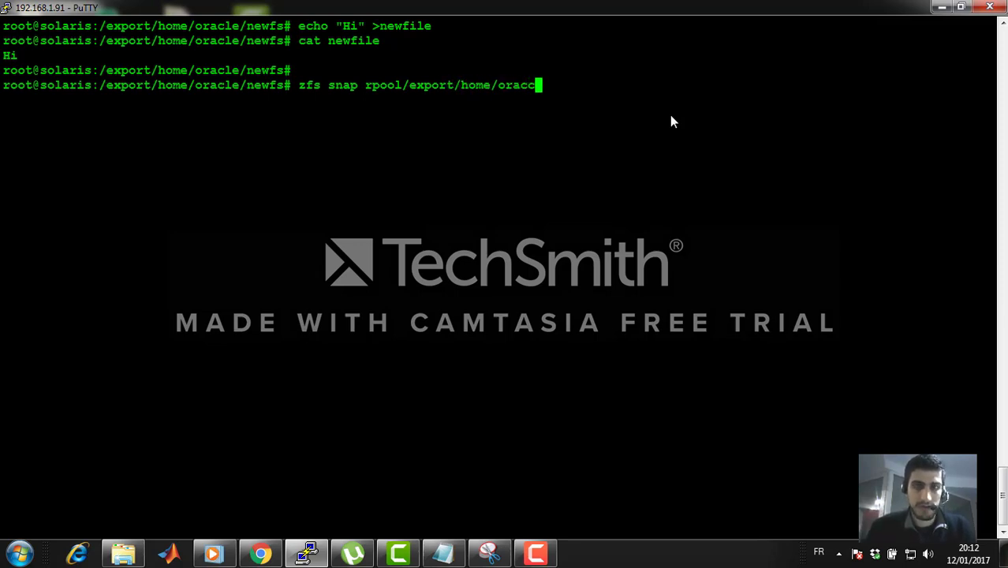
pyautogui.write('le/new')
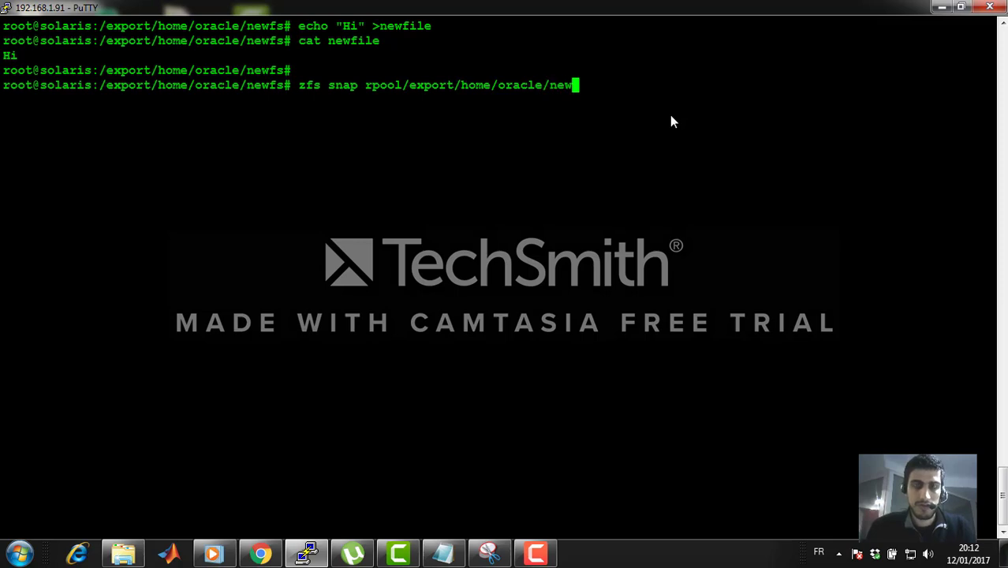
pyautogui.press('BackSpace')
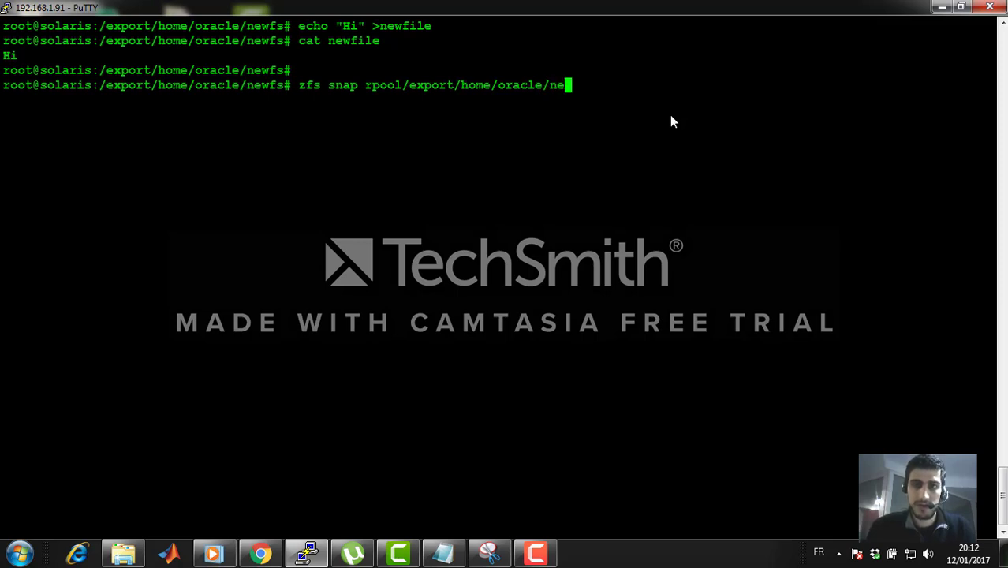
pyautogui.write('wfs')
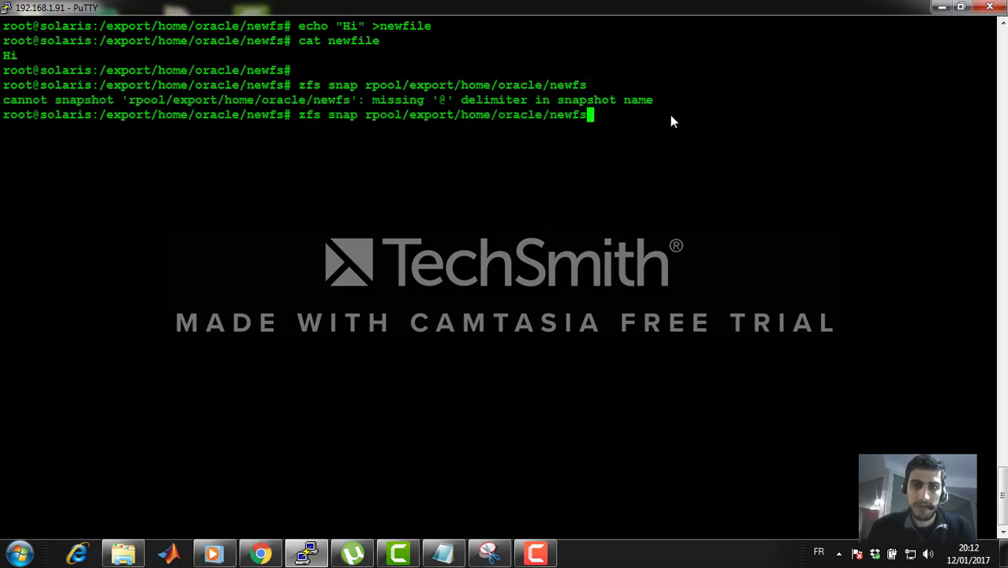
pyautogui.write('@')
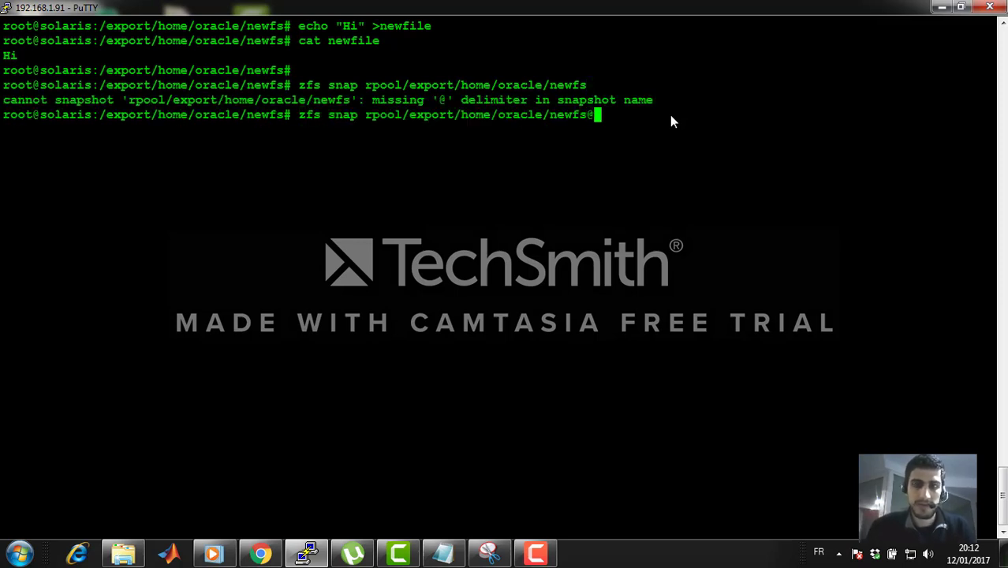
pyautogui.write('Tues')
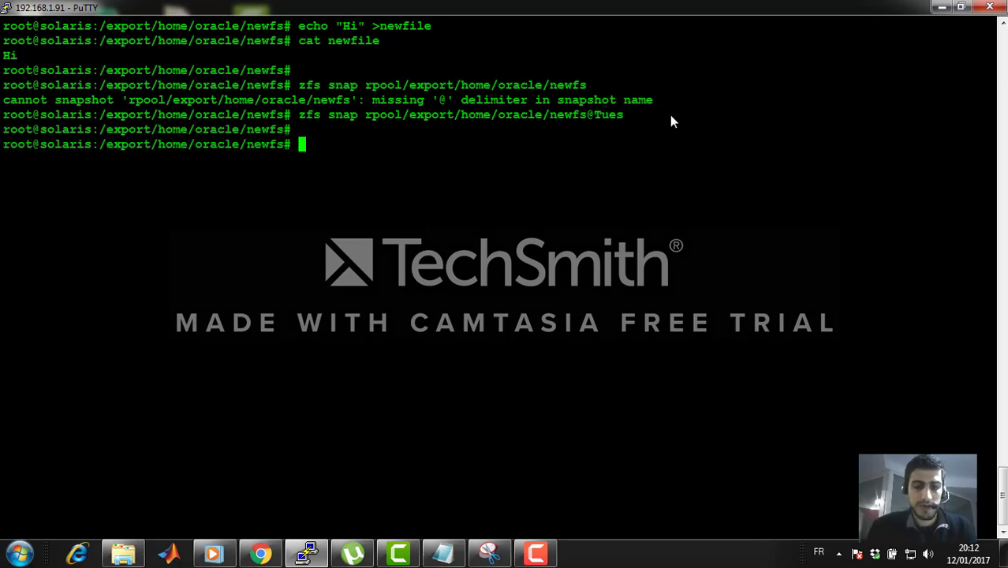
# List all ZFS snapshots with 'zfs list -t snap' to confirm newfs@Tues exists
pyautogui.write('zfs')
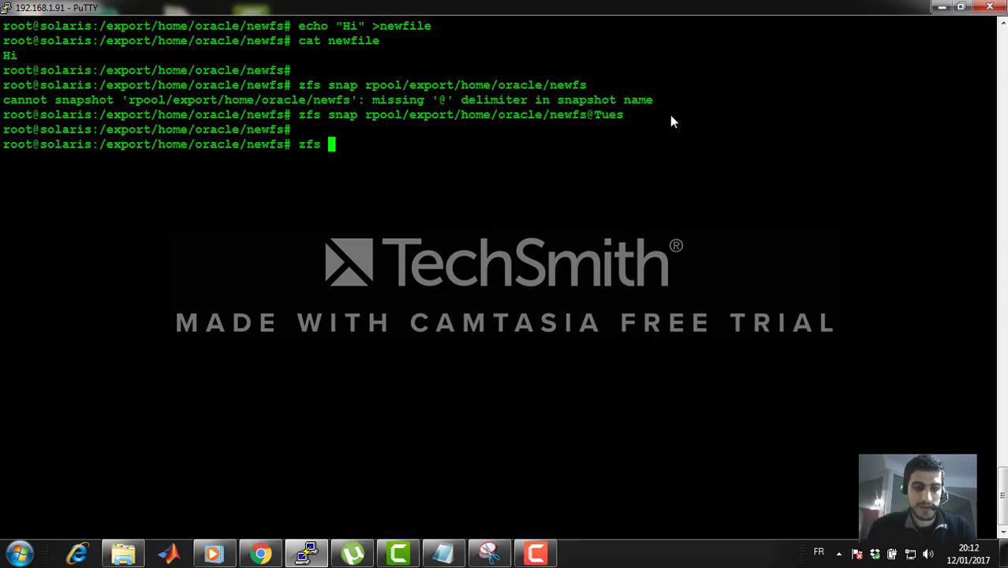
pyautogui.write('list -t')
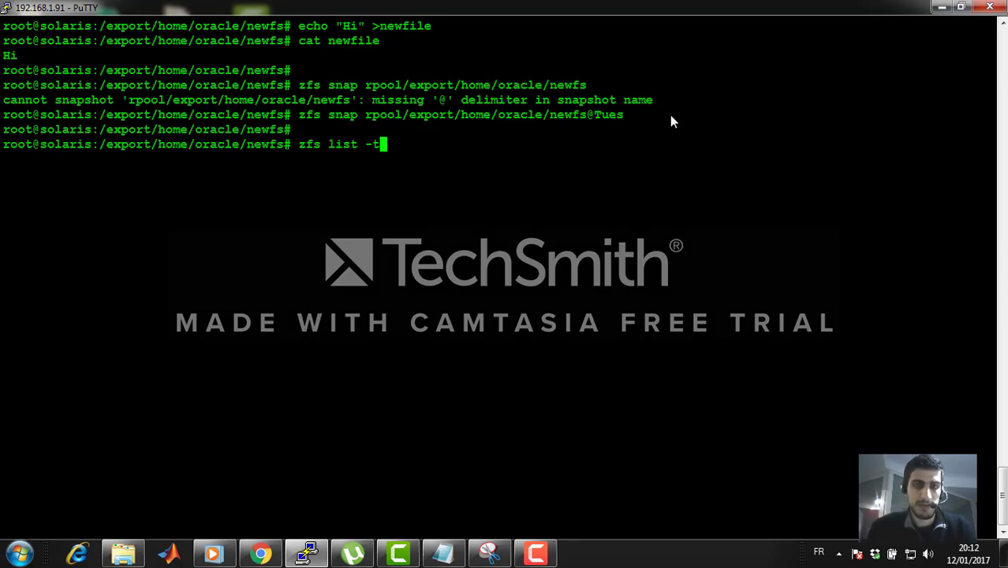
pyautogui.write('snap')
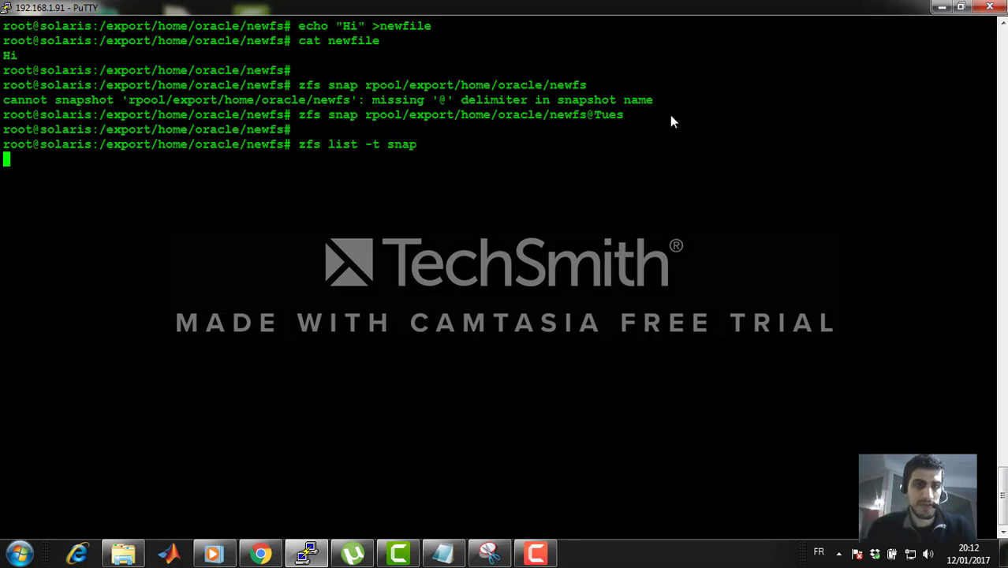
pyautogui.press('Return')
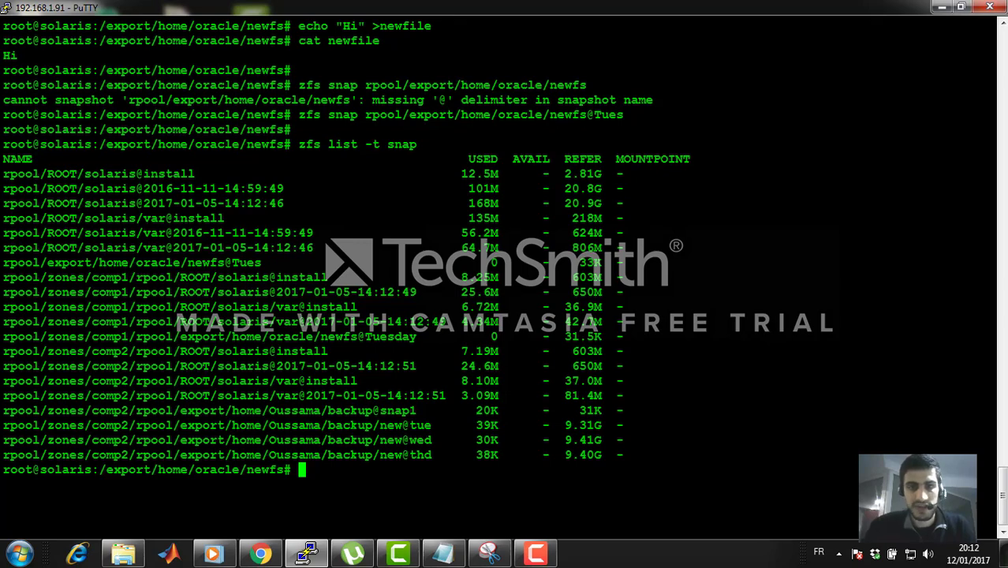
# Append the line "Everybody" to newfile with echo "Everybody" >> newfile
pyautogui.write('e')
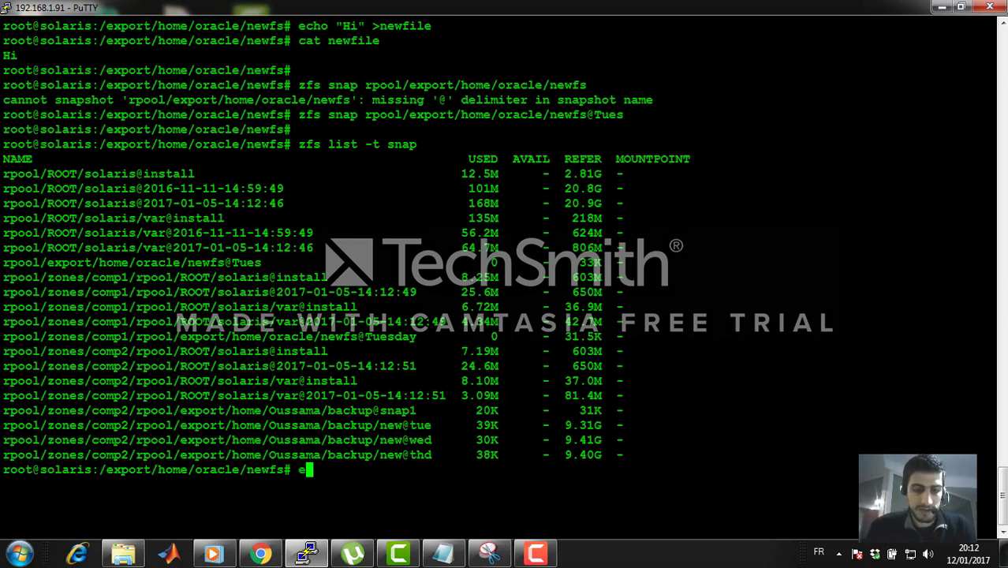
pyautogui.write('cho')
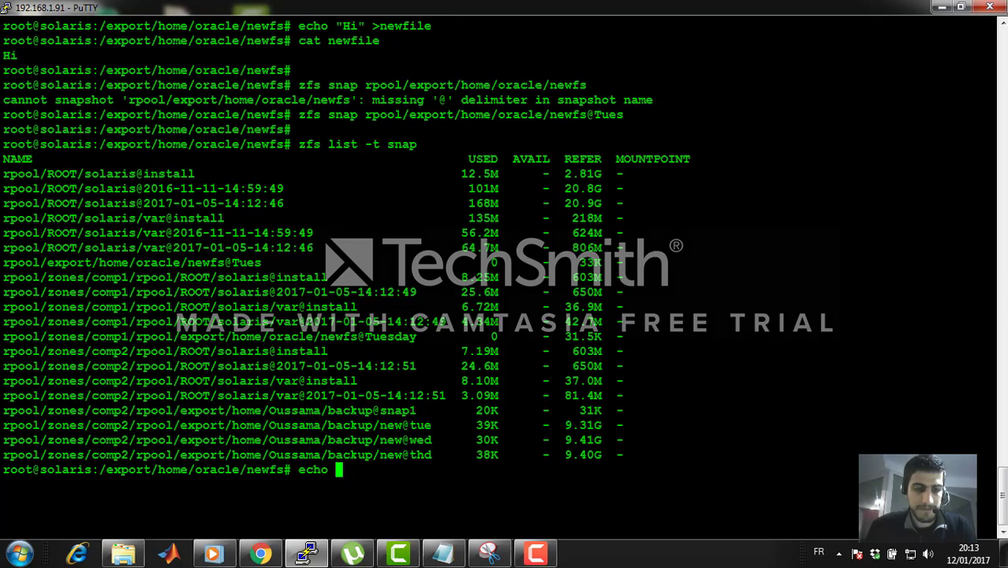
pyautogui.write('"E')
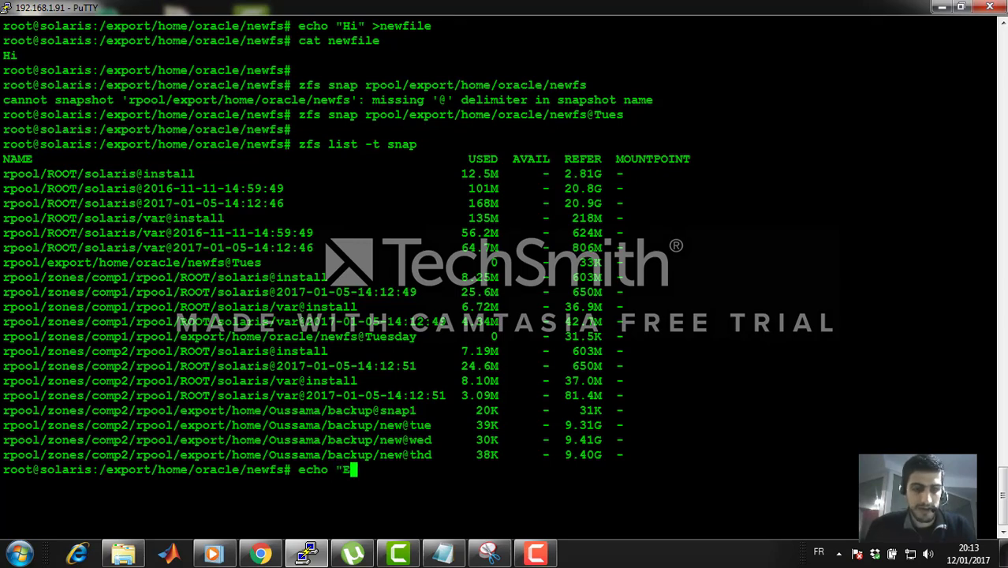
pyautogui.write('veryb')
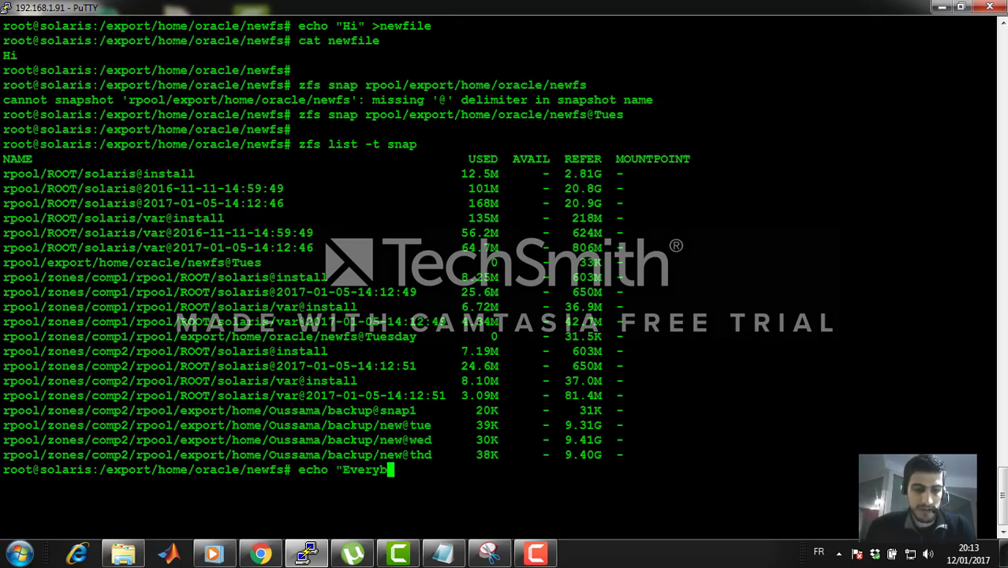
pyautogui.write('ody"')
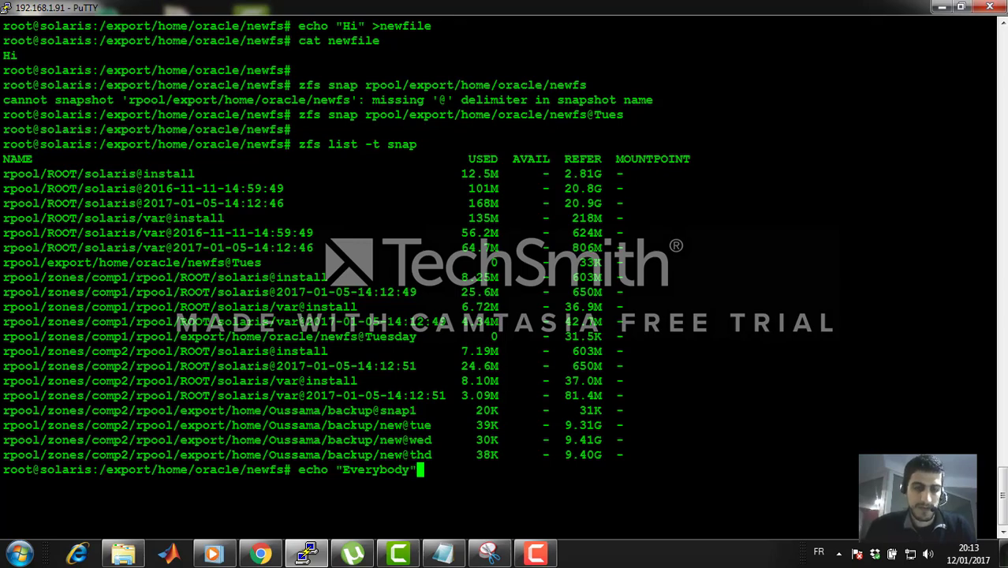
pyautogui.write('>>')
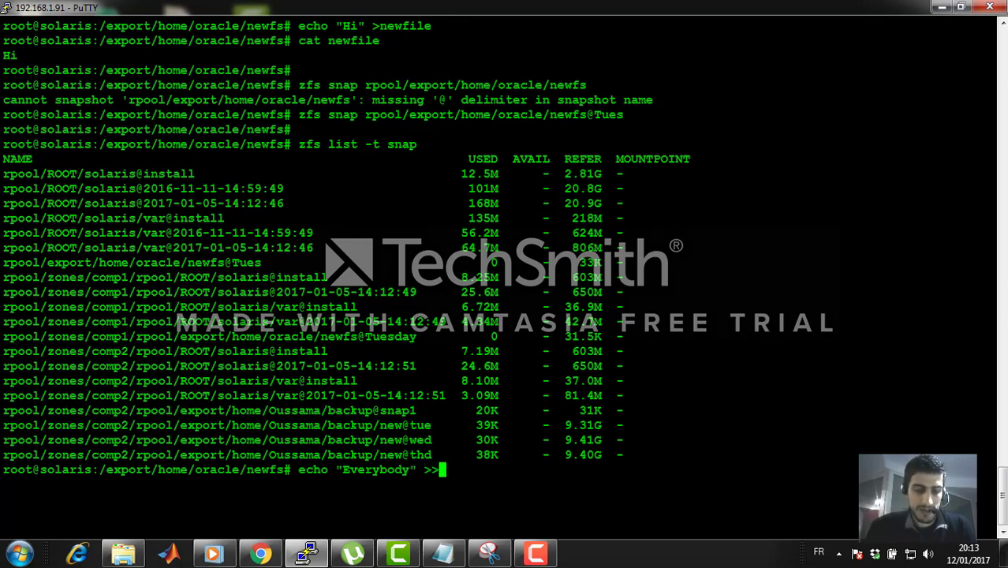
pyautogui.write('newfile')
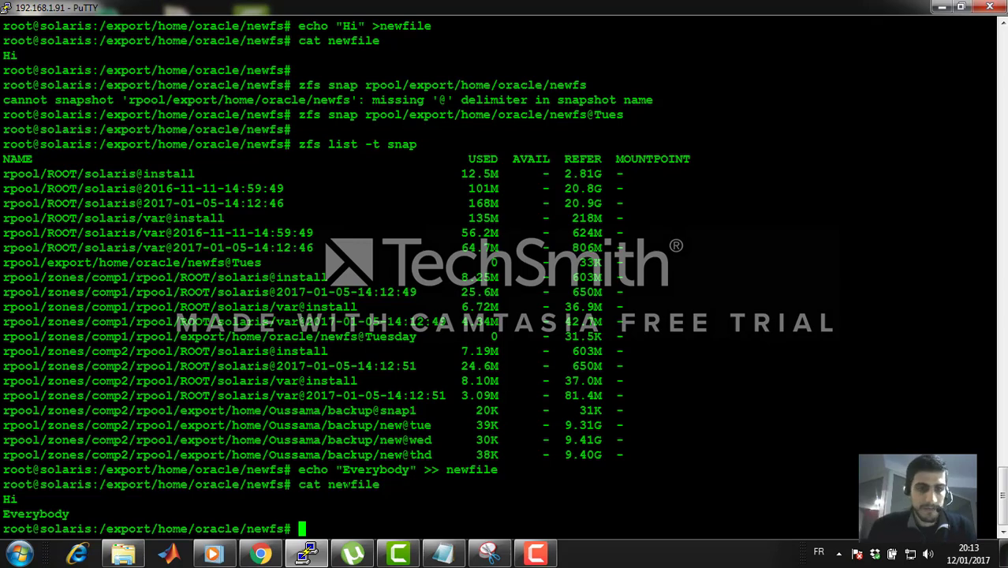
# Re-run 'zfs list -t snap' to see newfs@Tues now using 19.5K
pyautogui.write('zfs list -t snap')
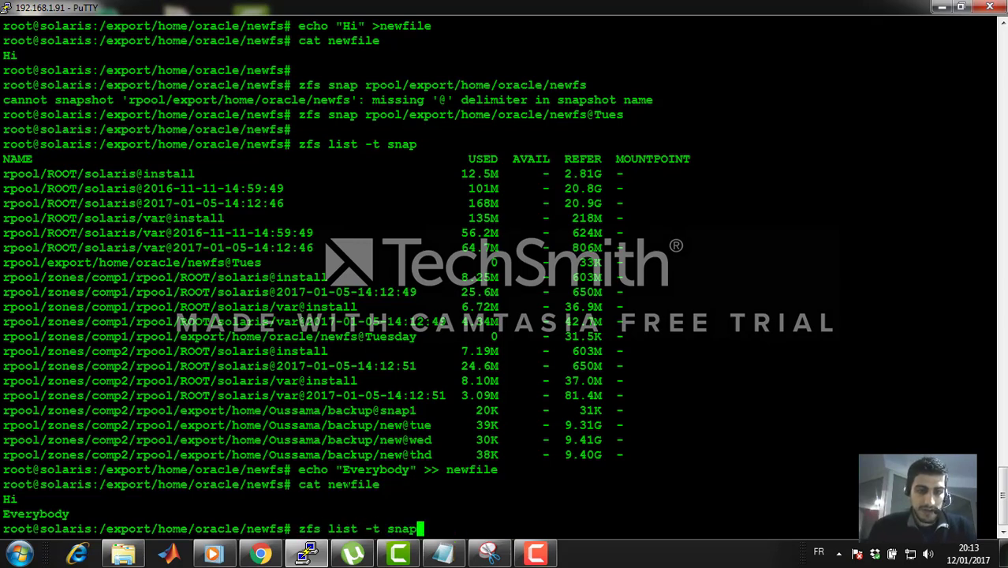
pyautogui.press('Return')
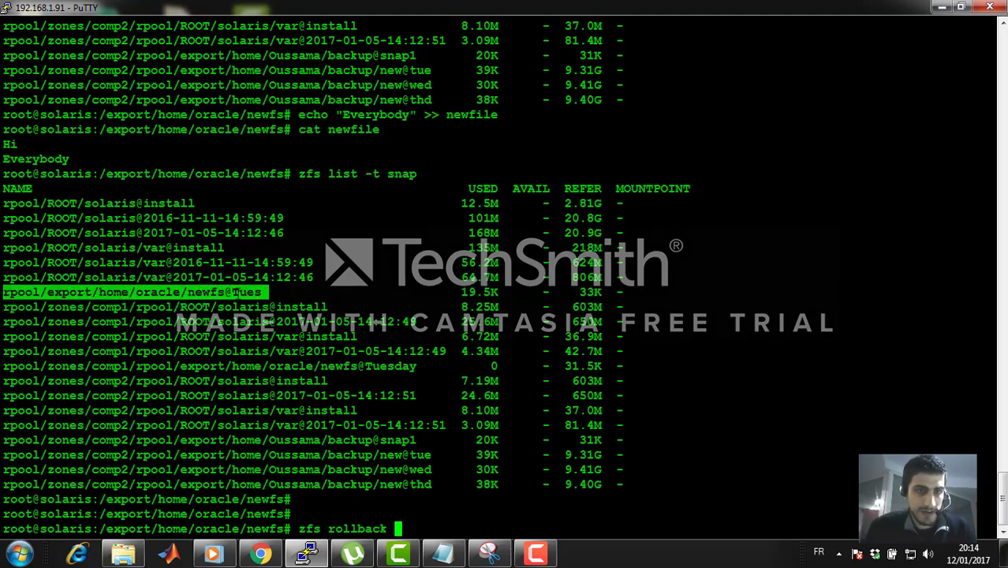
# Roll newfs back to rpool/export/home/oracle/newfs@Tues and cat newfile, which shows only Hi
pyautogui.write('rpool/export/home/oracle/newfs@Tues')
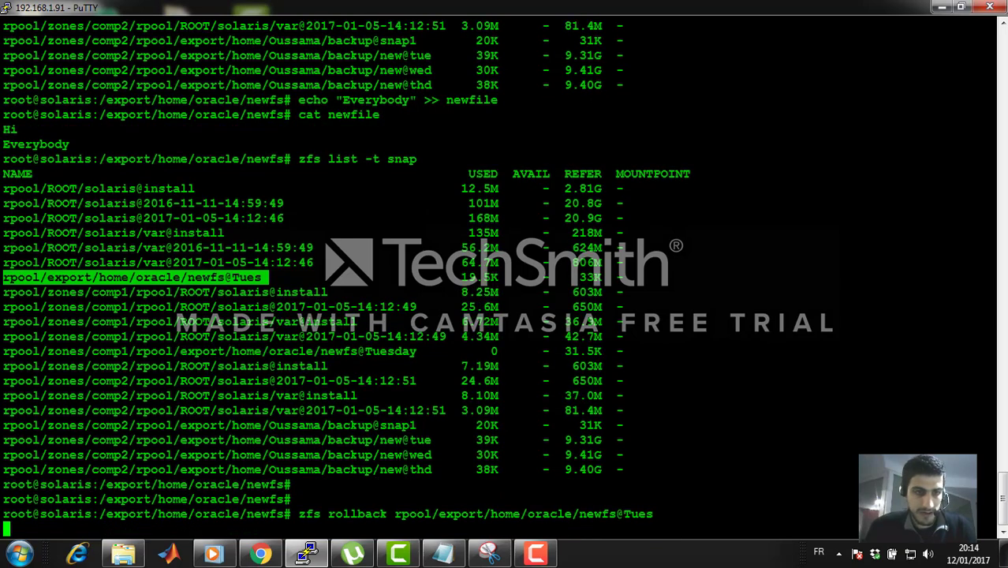
pyautogui.press('Return')
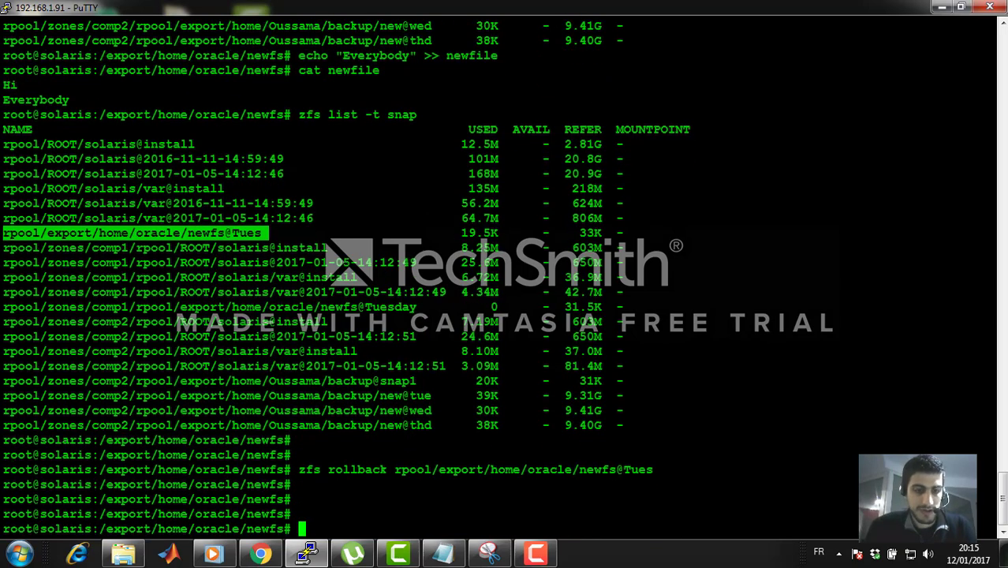
pyautogui.write('cat')
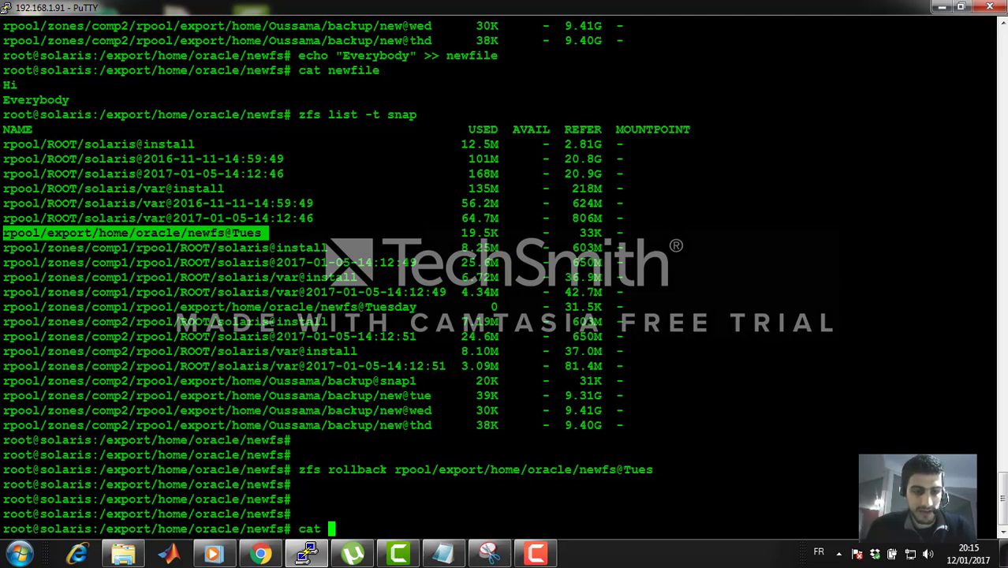
pyautogui.write('newfile')
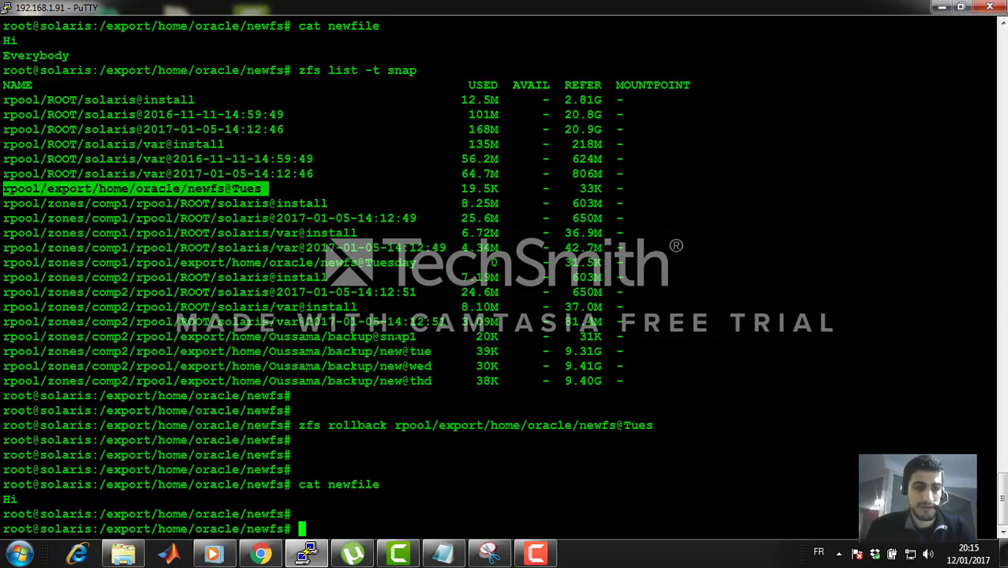
pyautogui.write('zfs')
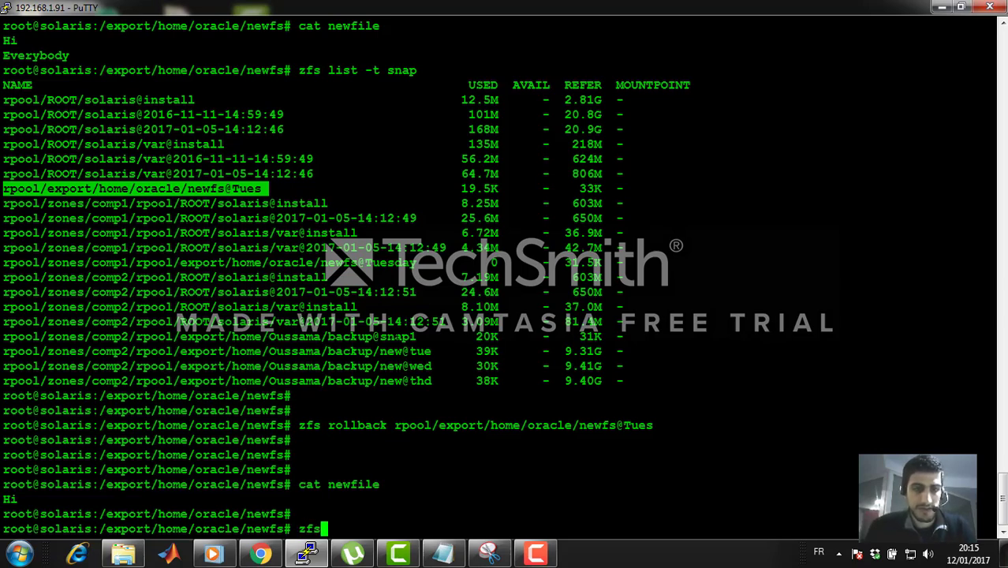
# Run 'zfs destroy rpool/export/home/oracle/newfs' and get the 'filesystem has children' error
pyautogui.write('destroy')
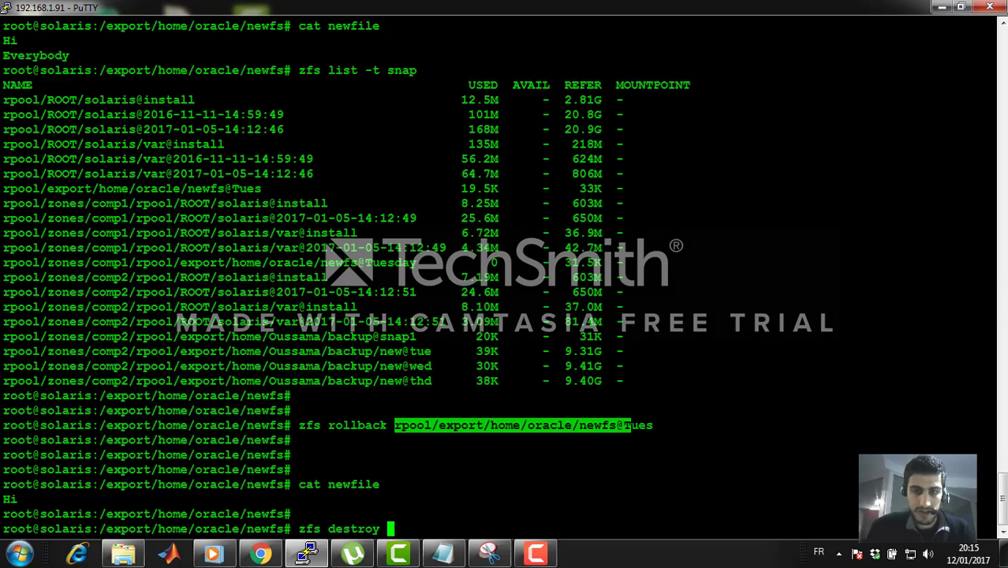
pyautogui.write('rpool/export/home/oracle/newfs')
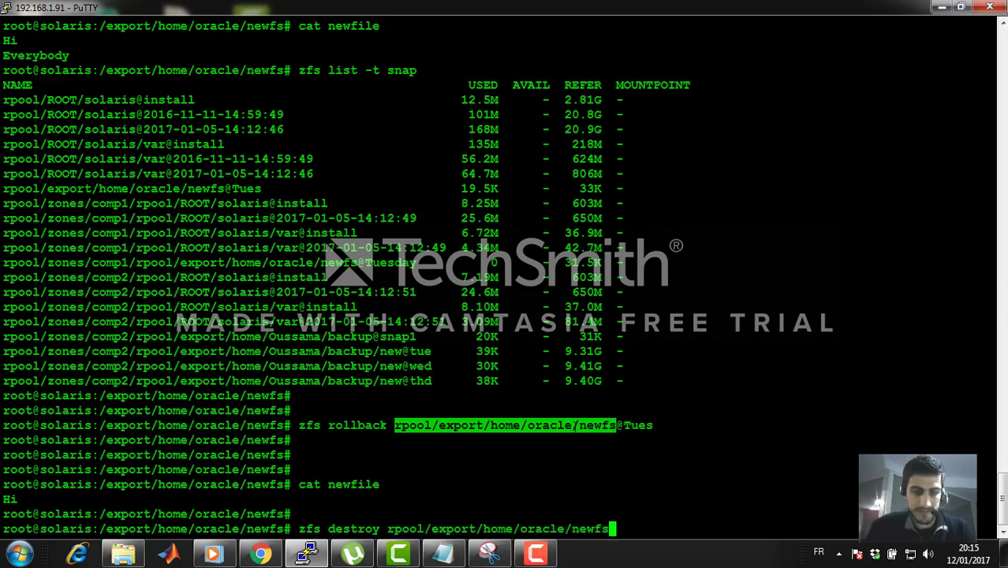
pyautogui.press('Return')
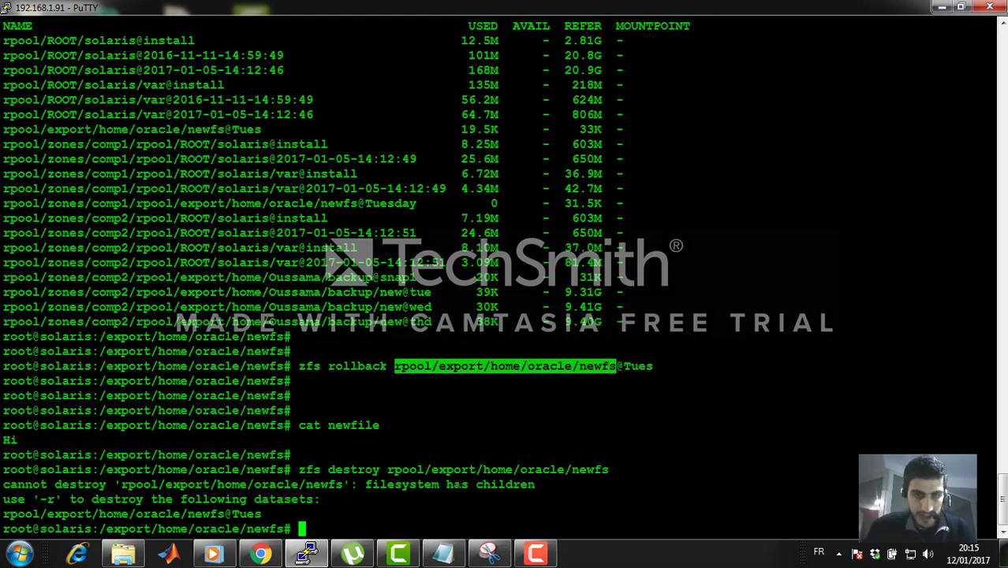
pyautogui.scroll(-3)
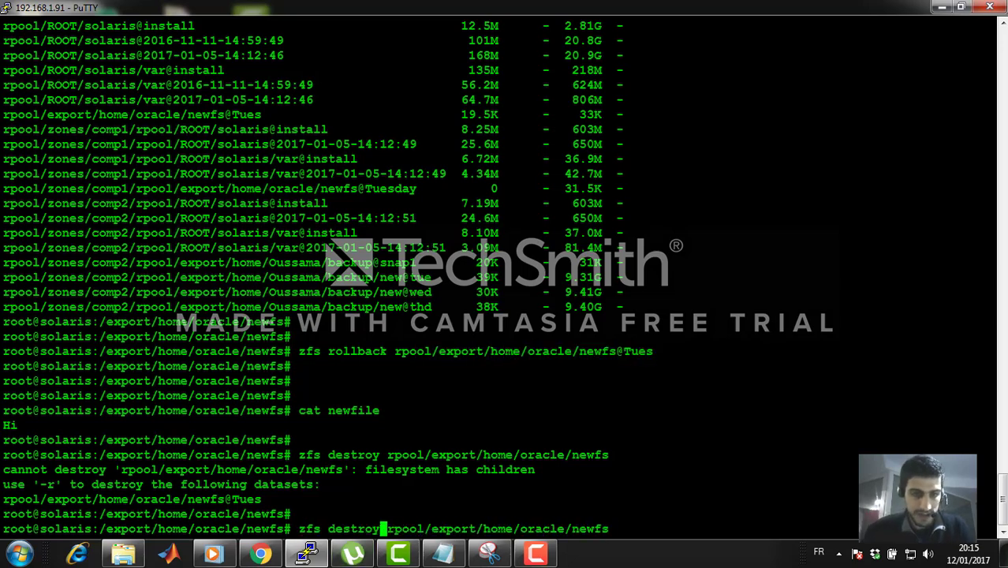
# Attempt 'zfs destroy -r' on newfs, hitting Device busy, then show the working directory with pwd
pyautogui.write('-r')
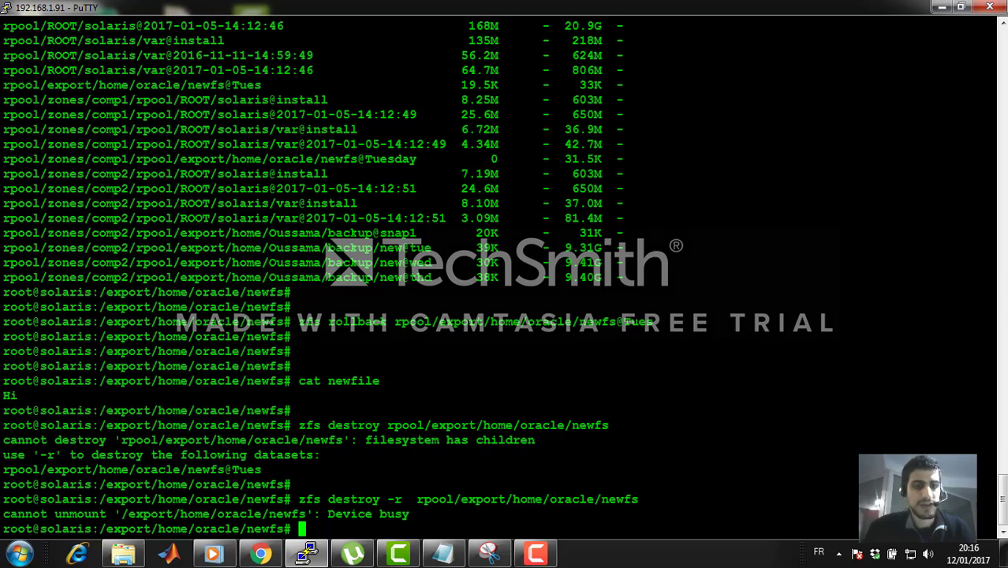
pyautogui.write('pwd')
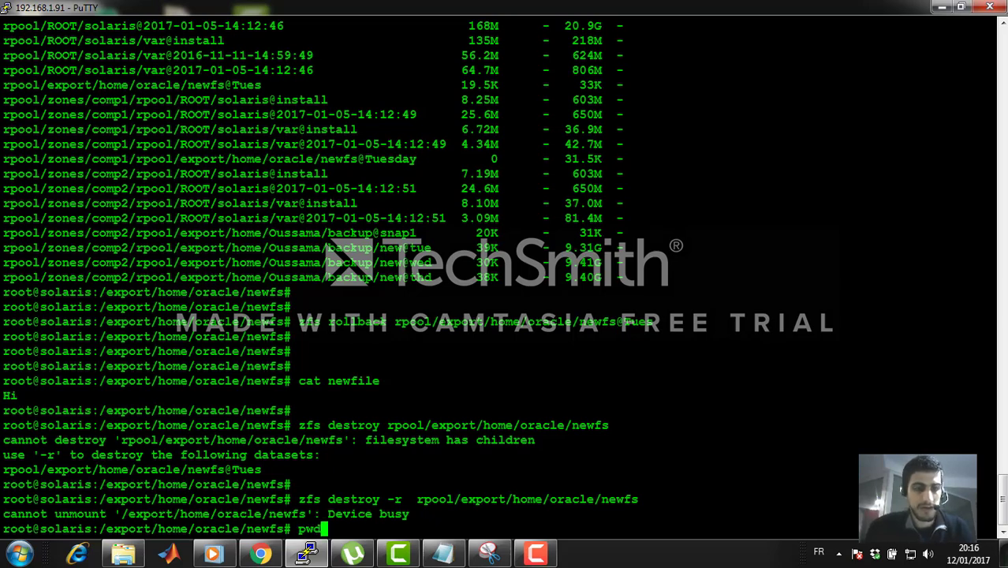
pyautogui.press('Return')
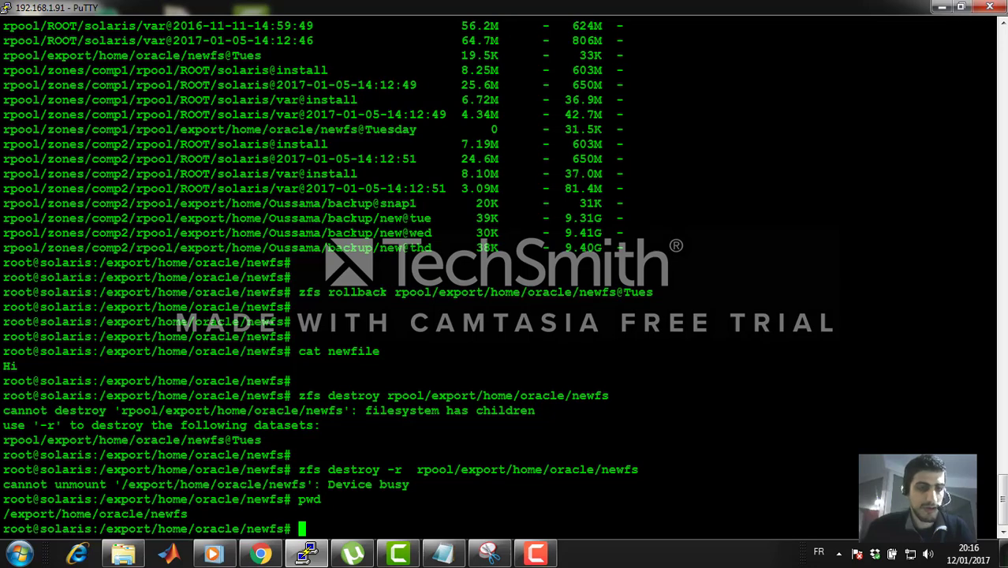
# Move up to /export/home/oracle with cd .. and re-run the recursive destroy of newfs
pyautogui.write('cd ..')
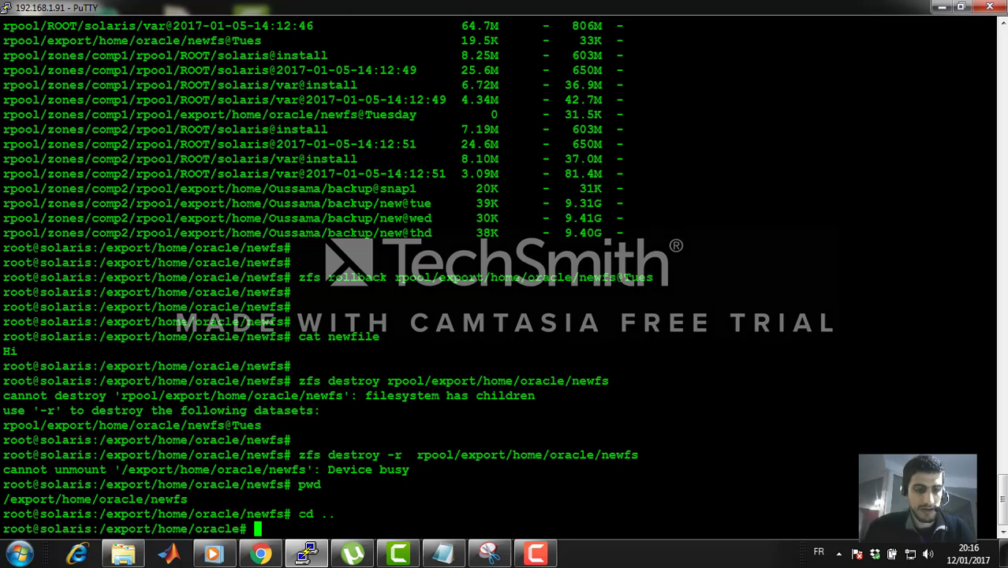
pyautogui.write('pwd')
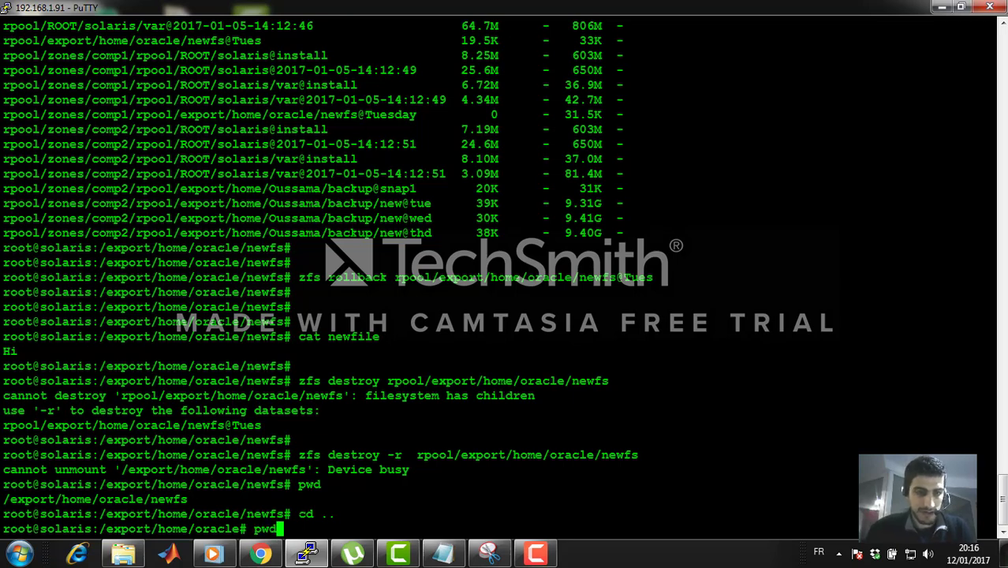
pyautogui.press('Return')
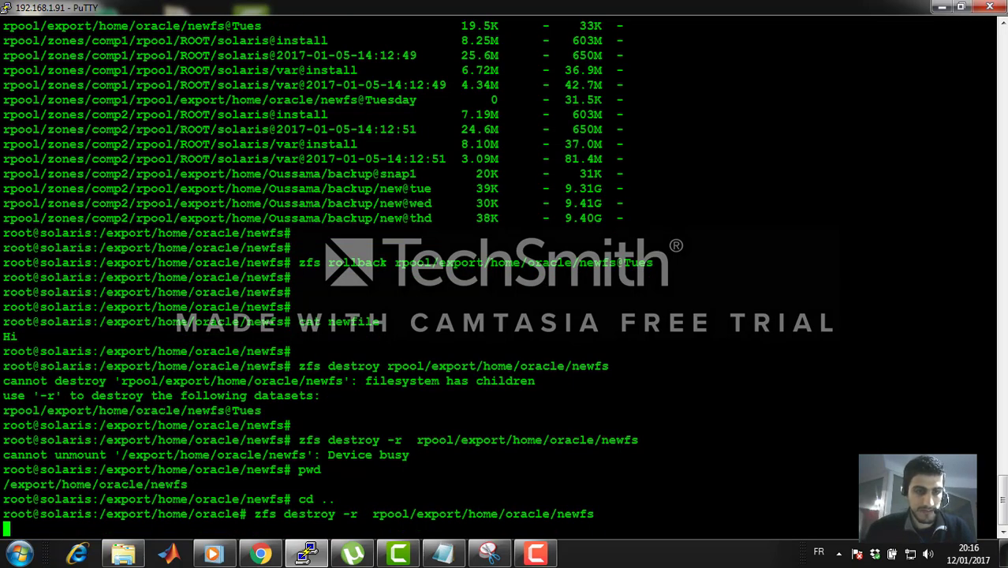
# Start typing 'zfs list' after the recursive destroy returns without error
pyautogui.write('zfs')
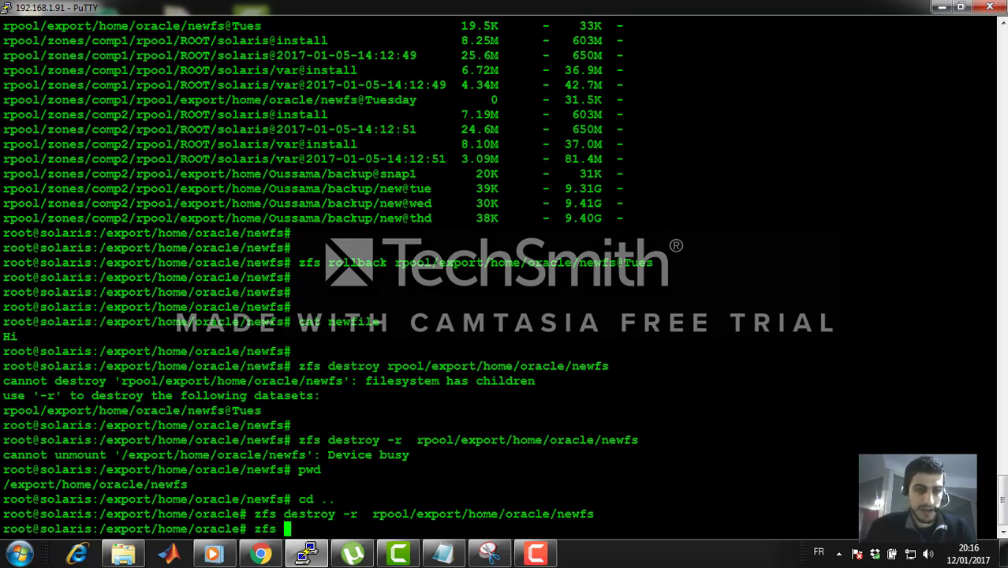
pyautogui.write('list')
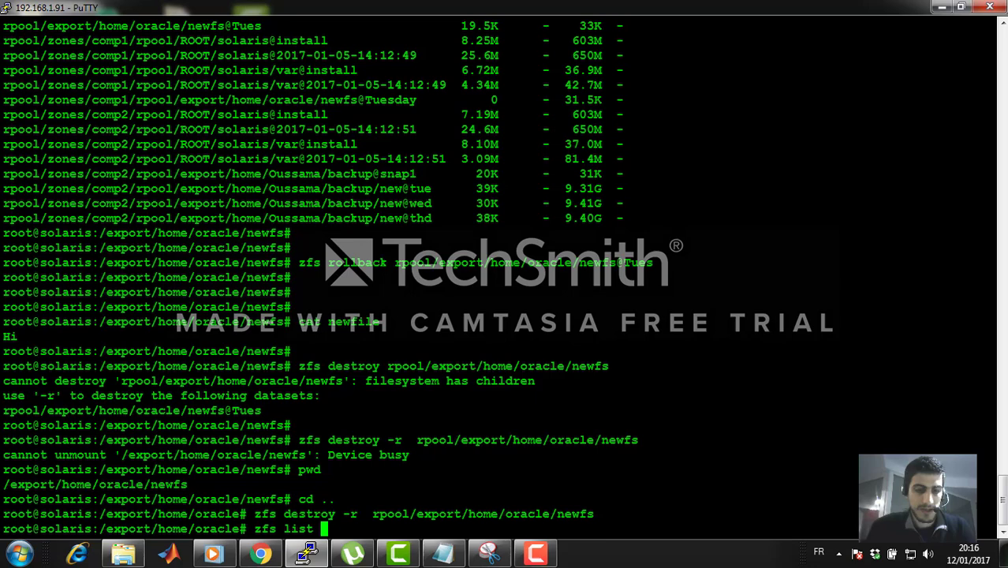